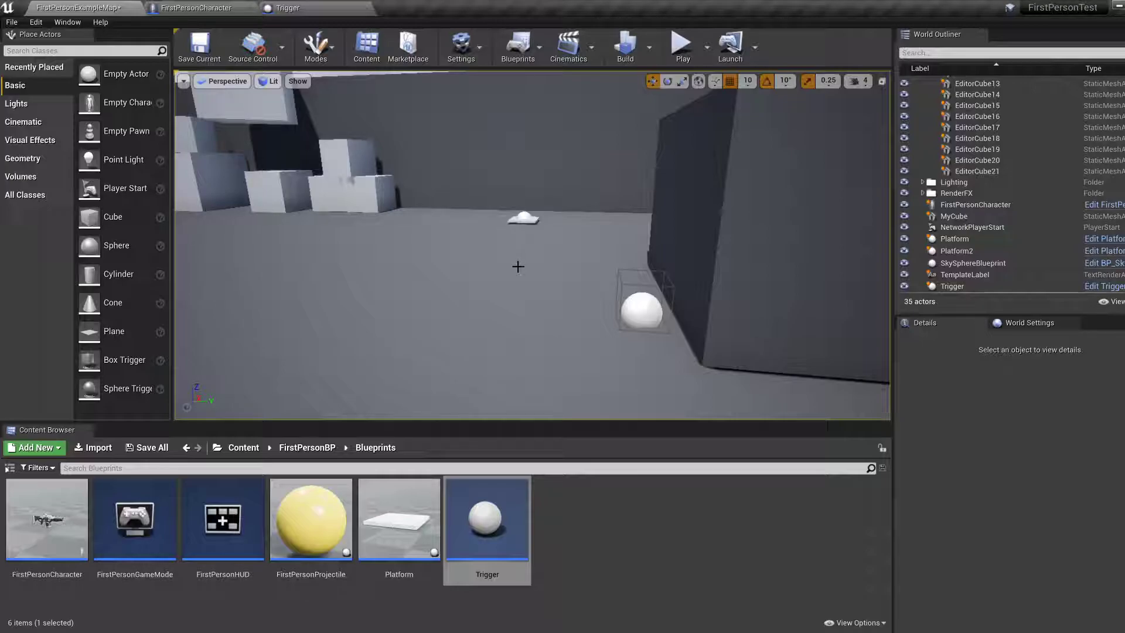
View the FirstPersonCharacter blueprint, then switch to the Trigger blueprint's event graph
left_click(190, 7)
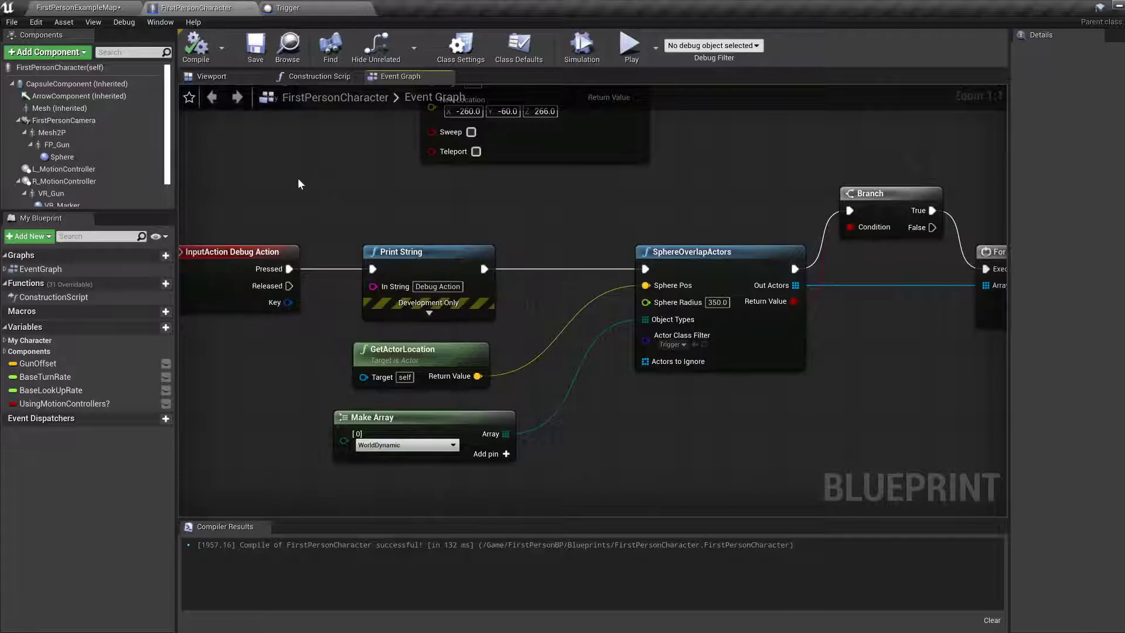
left_click(284, 7)
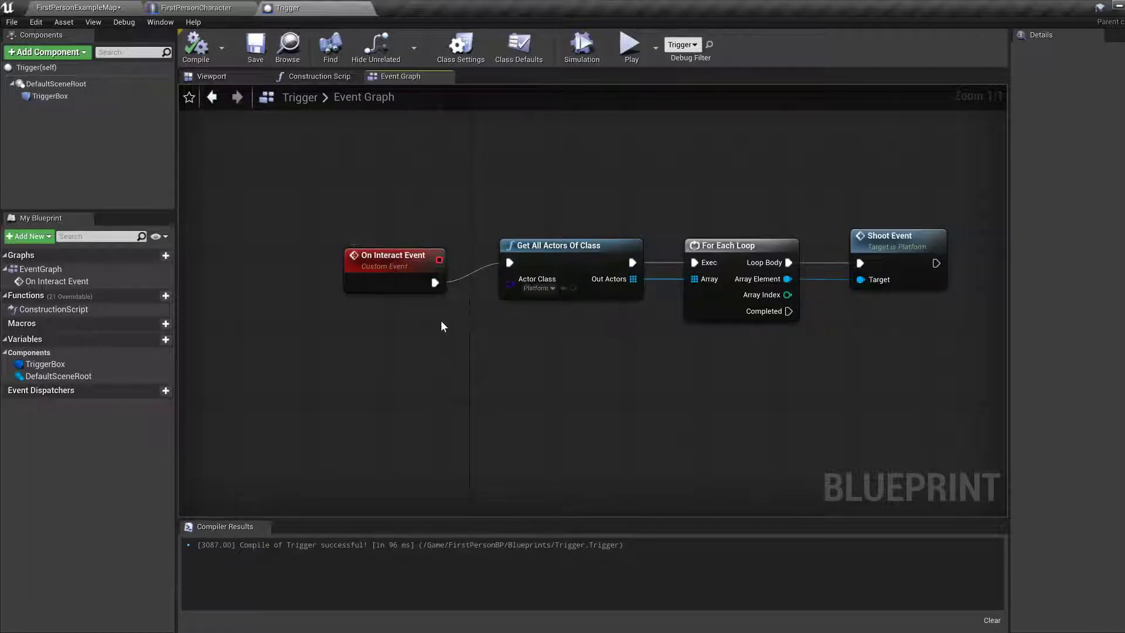
Break the link between On Interact Event and Get All Actors Of Class
right_click(435, 283)
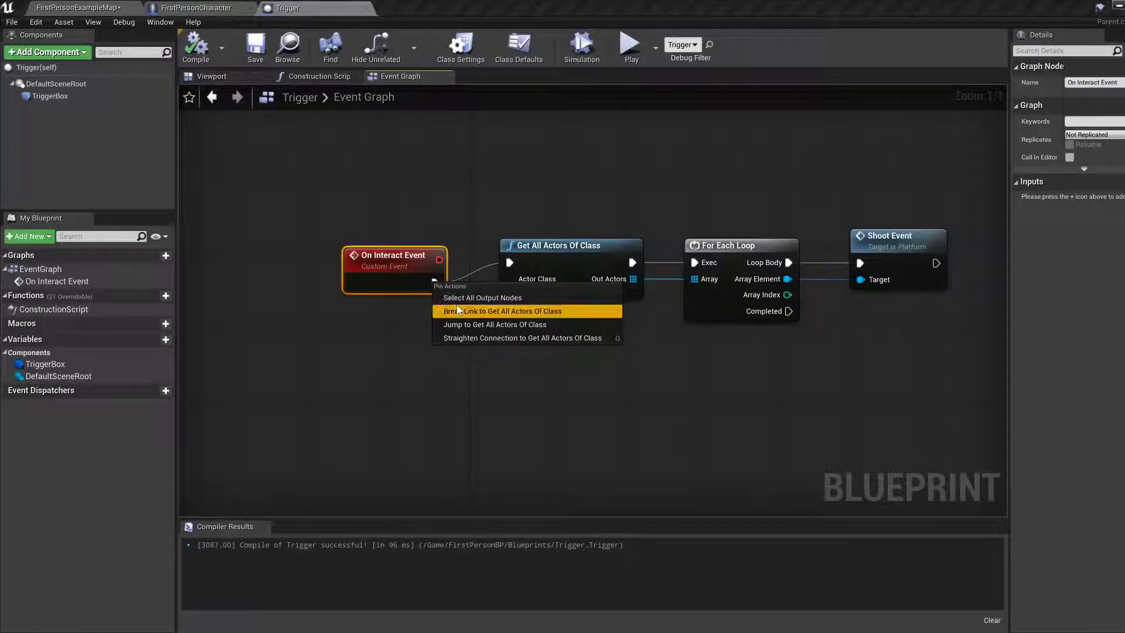
left_click(501, 311)
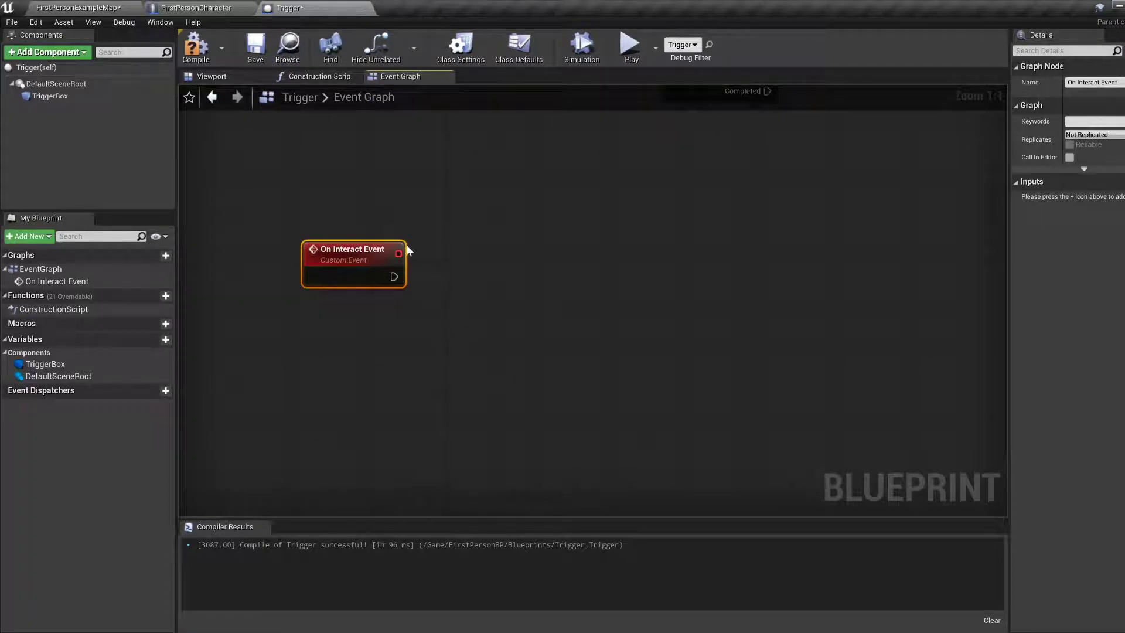
mouse_move(32, 53)
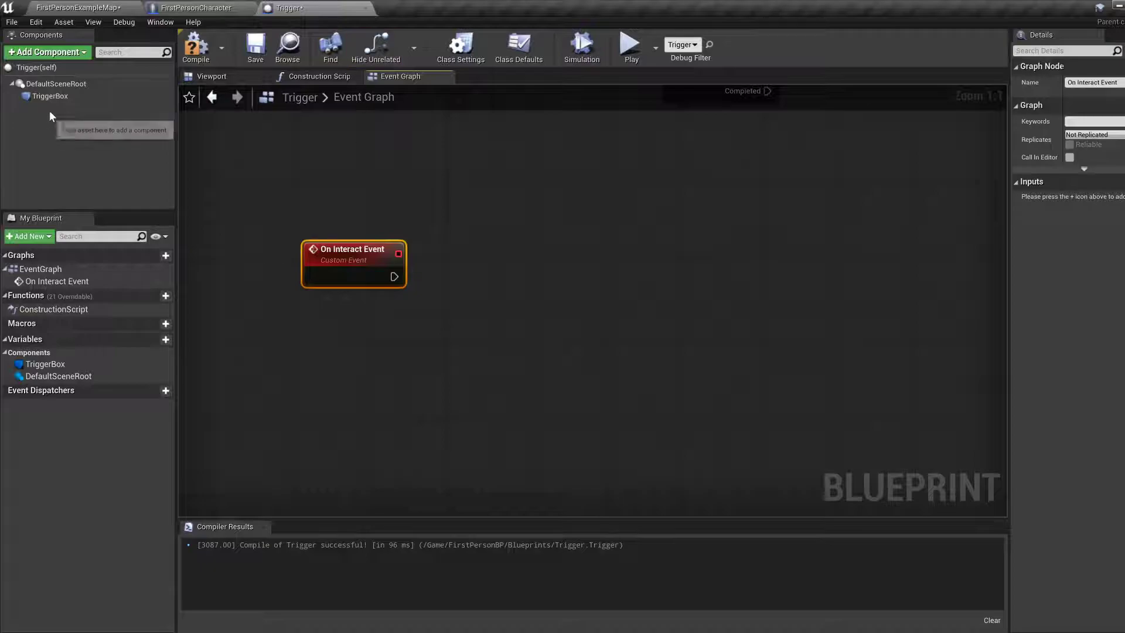
mouse_move(44, 54)
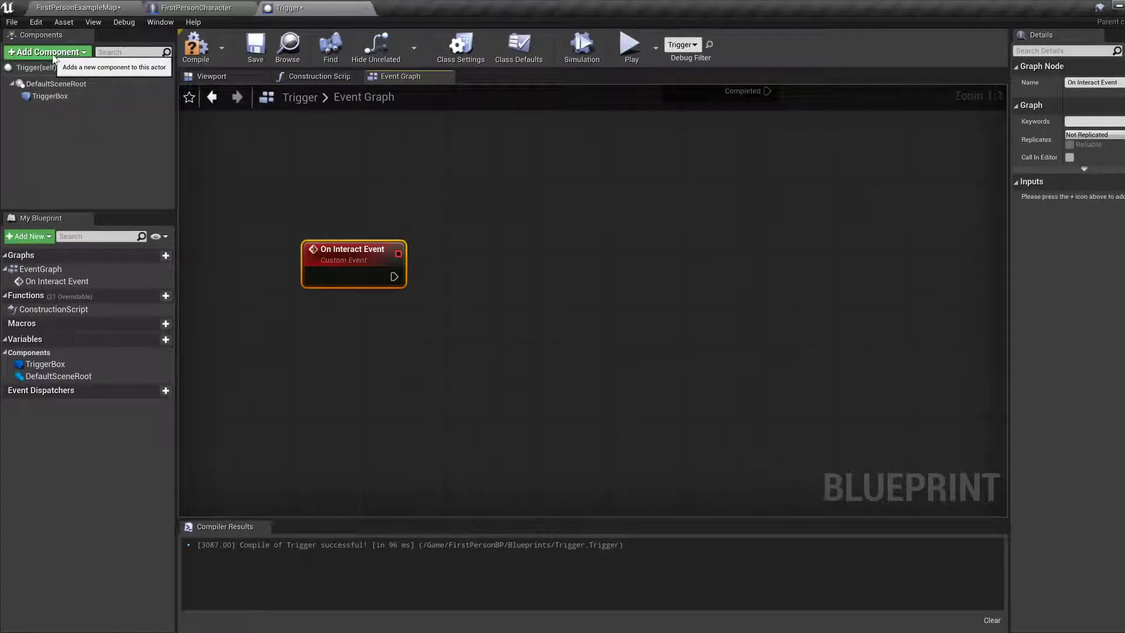
Add a Sphere component scaled to 0.5 and return to the Trigger blueprint editor
left_click(41, 55)
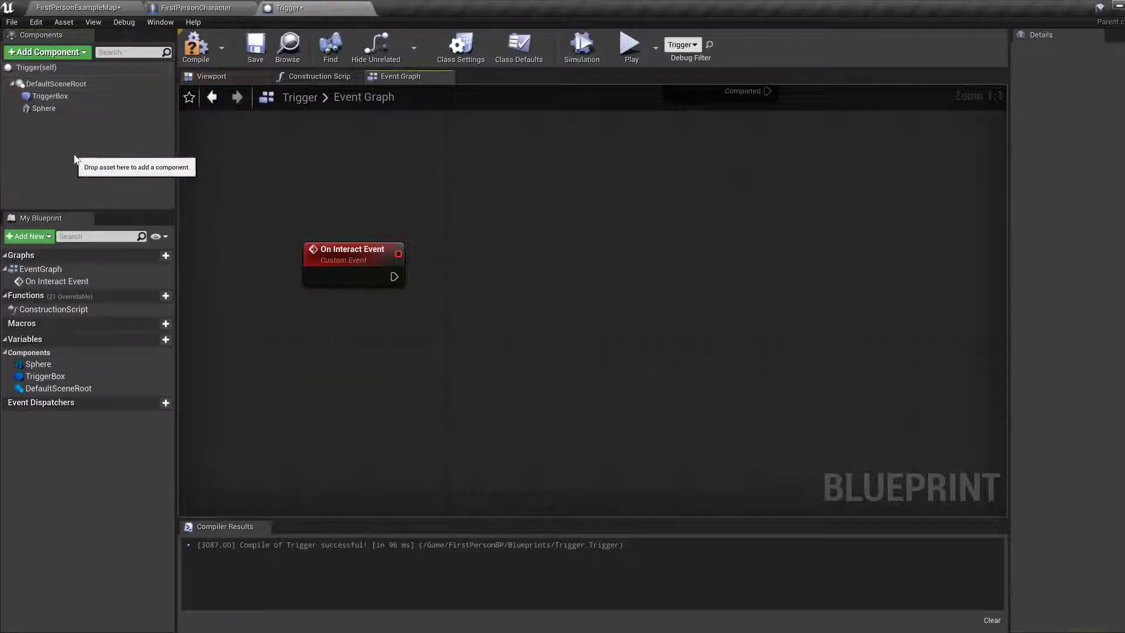
left_click(44, 108)
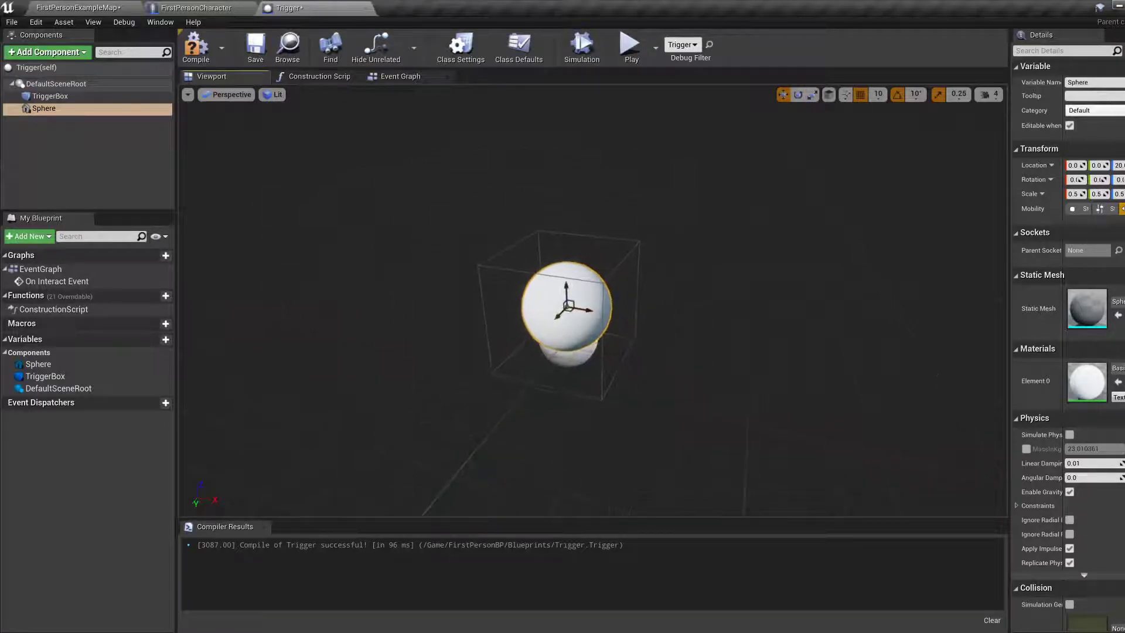
mouse_move(255, 46)
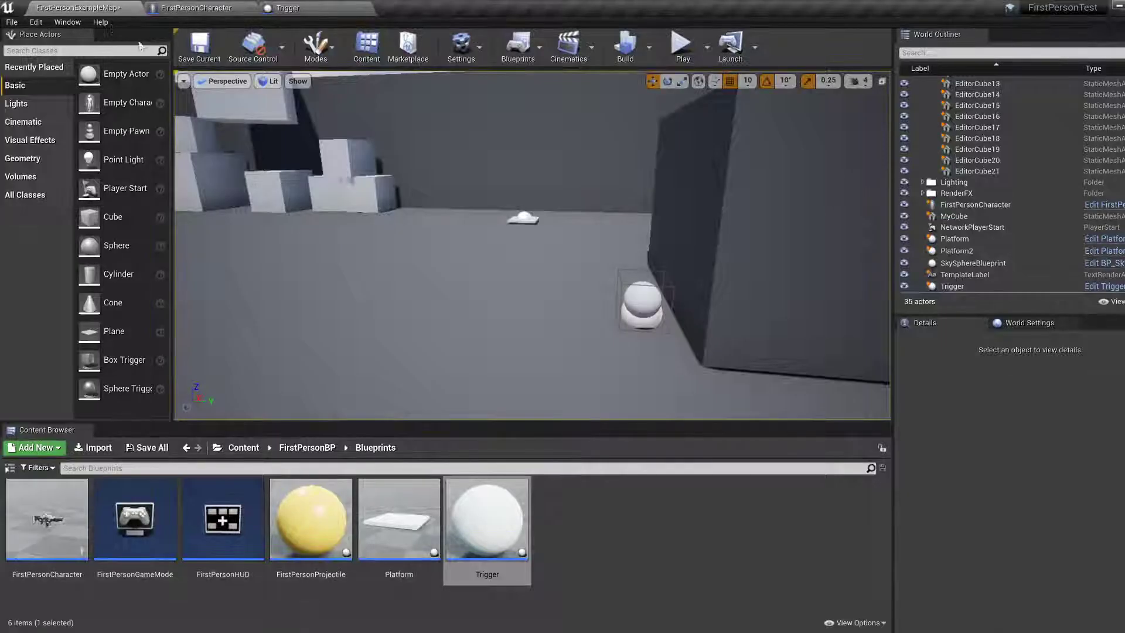
left_click(683, 43)
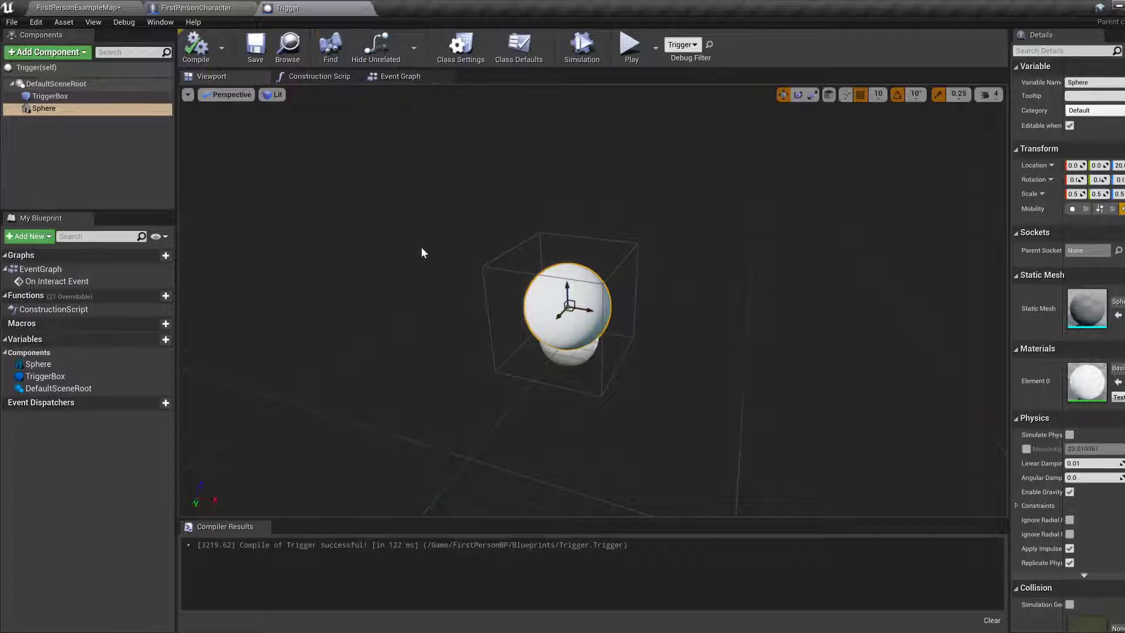
Add a timeline node named Move Timeline next to On Interact Event
left_click(400, 76)
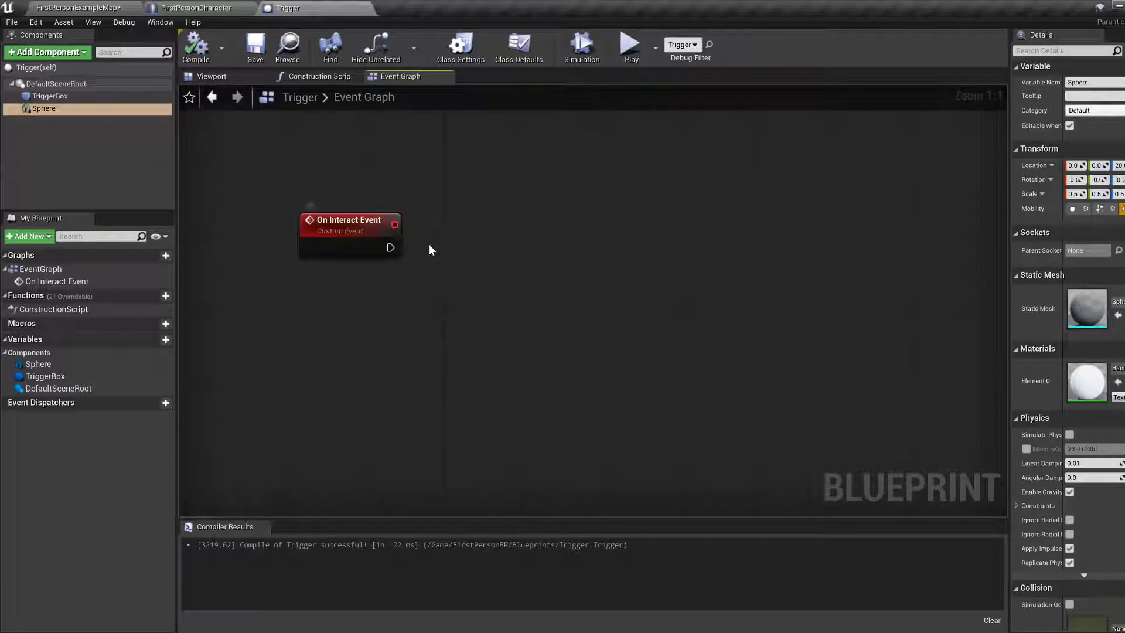
right_click(462, 297)
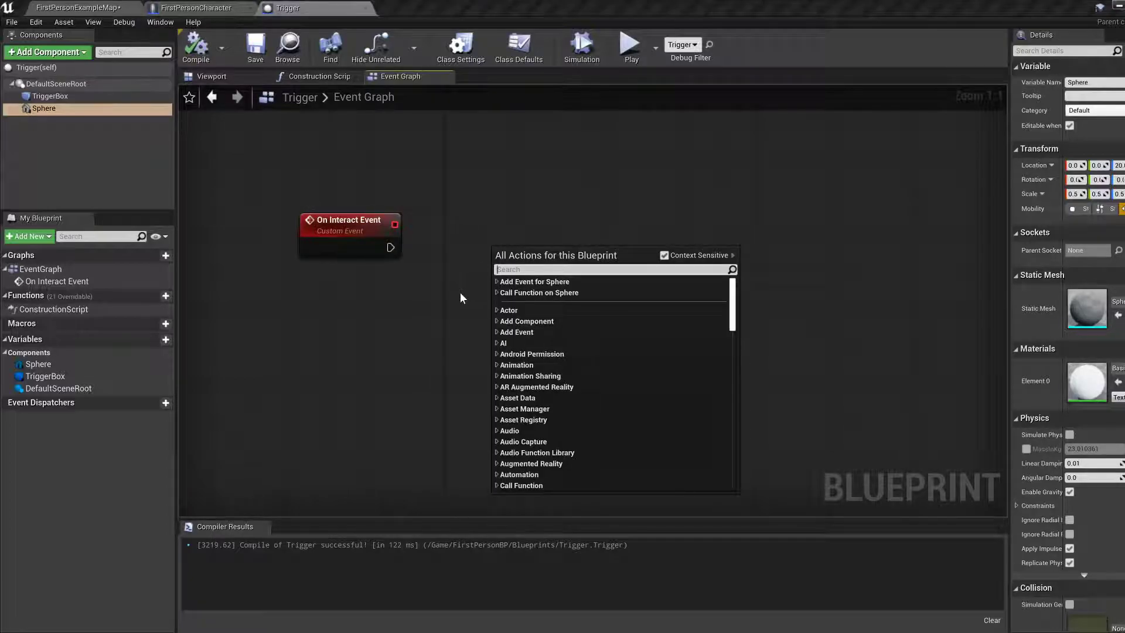
type("timeline")
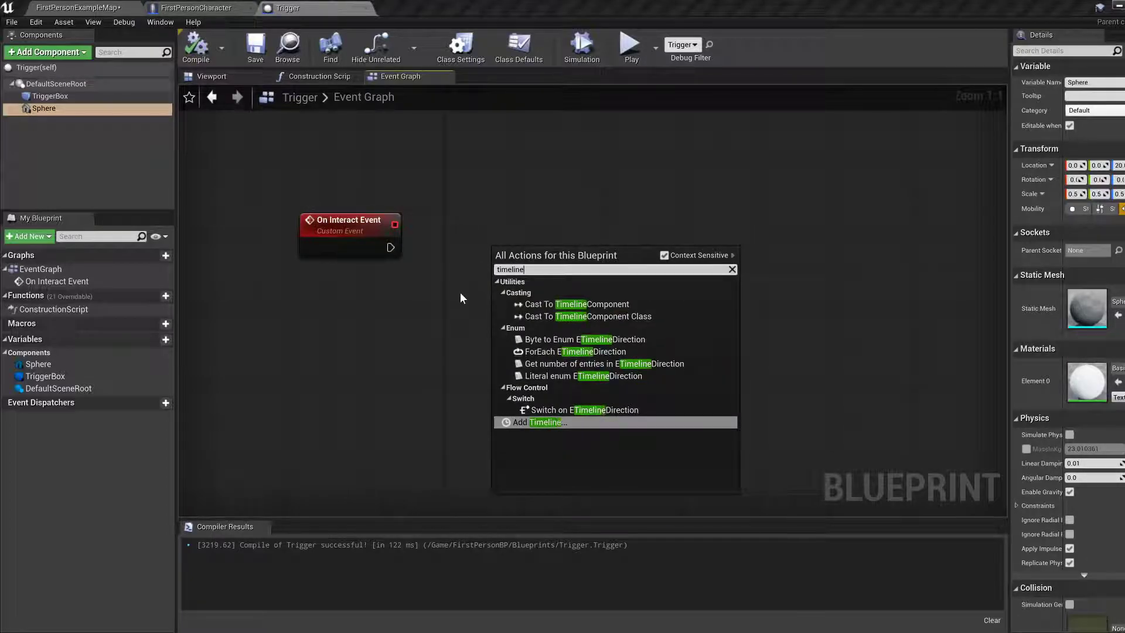
left_click(545, 422)
type("Move Timeline")
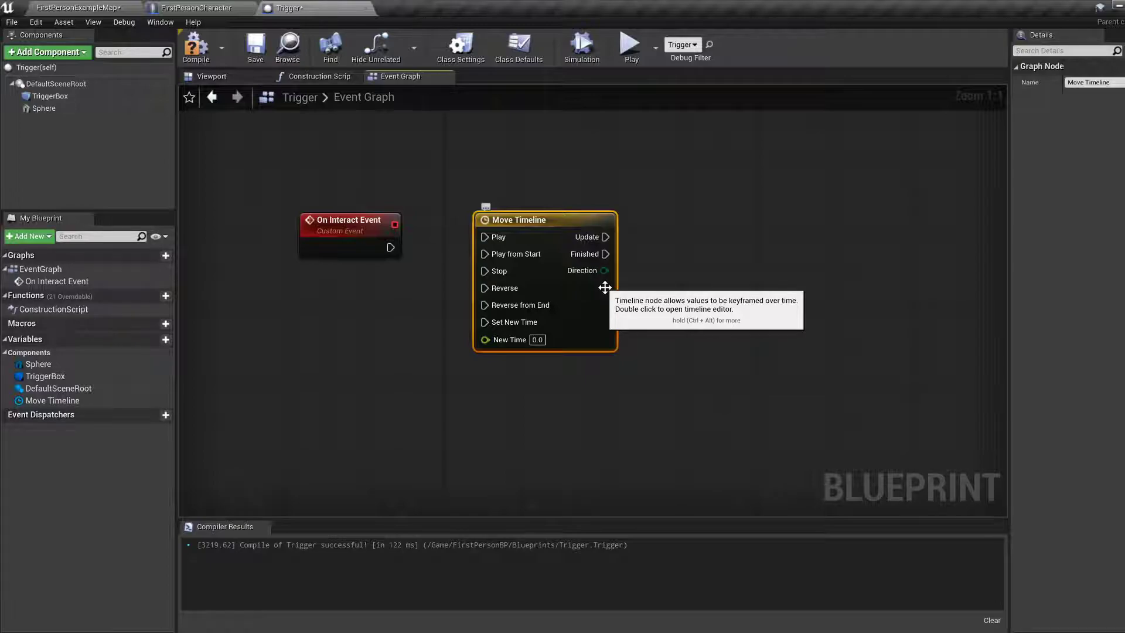
mouse_move(599, 297)
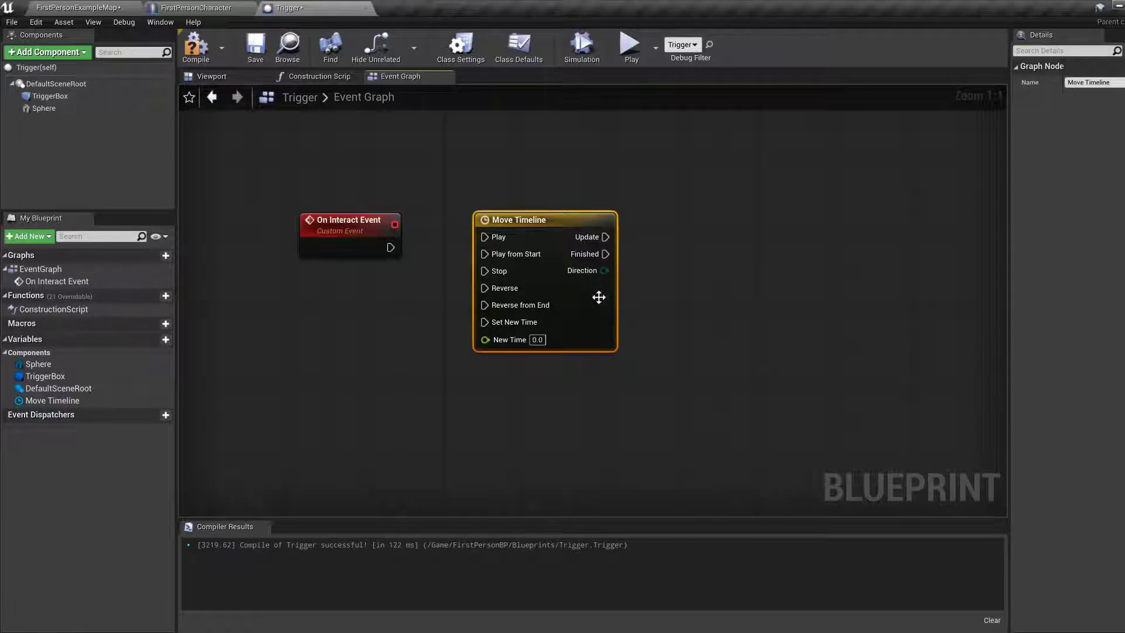
mouse_move(588, 303)
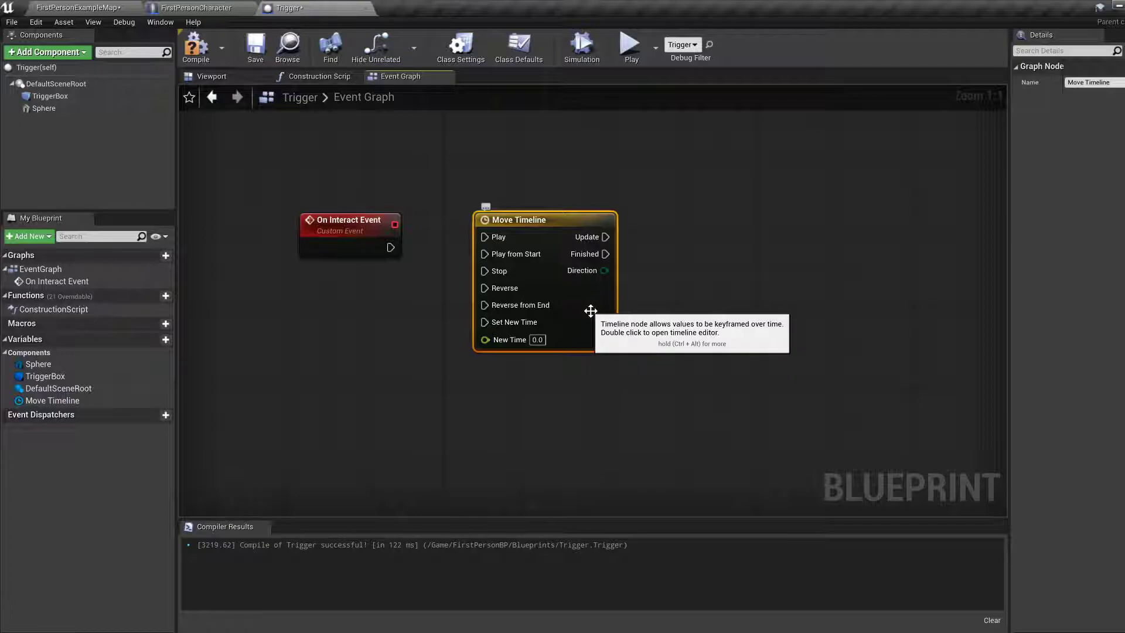
mouse_move(602, 322)
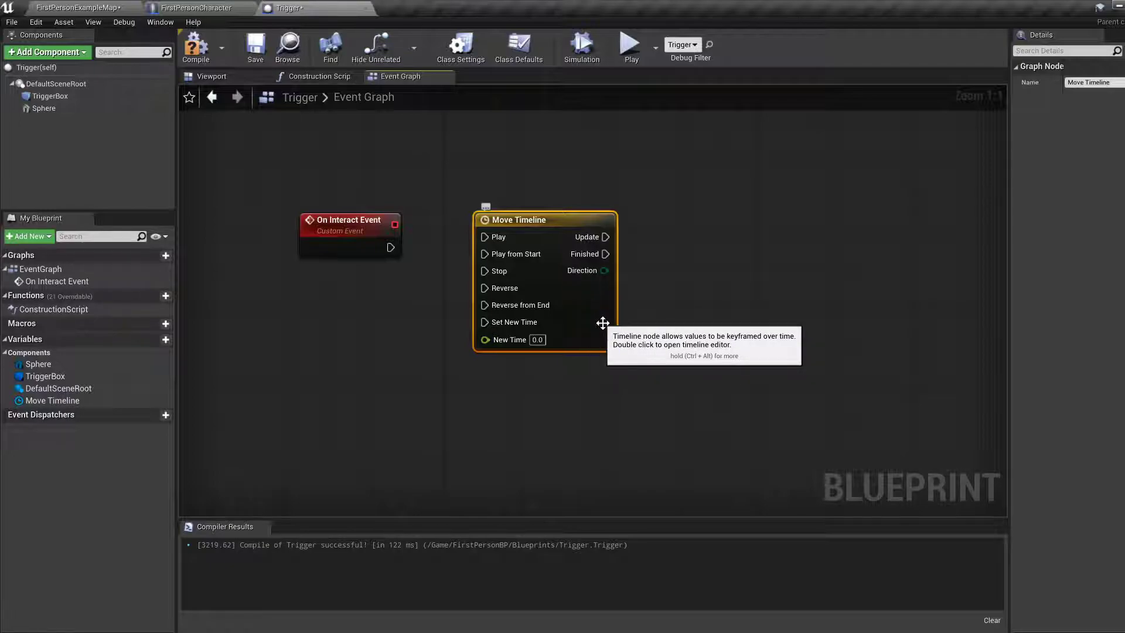
mouse_move(598, 310)
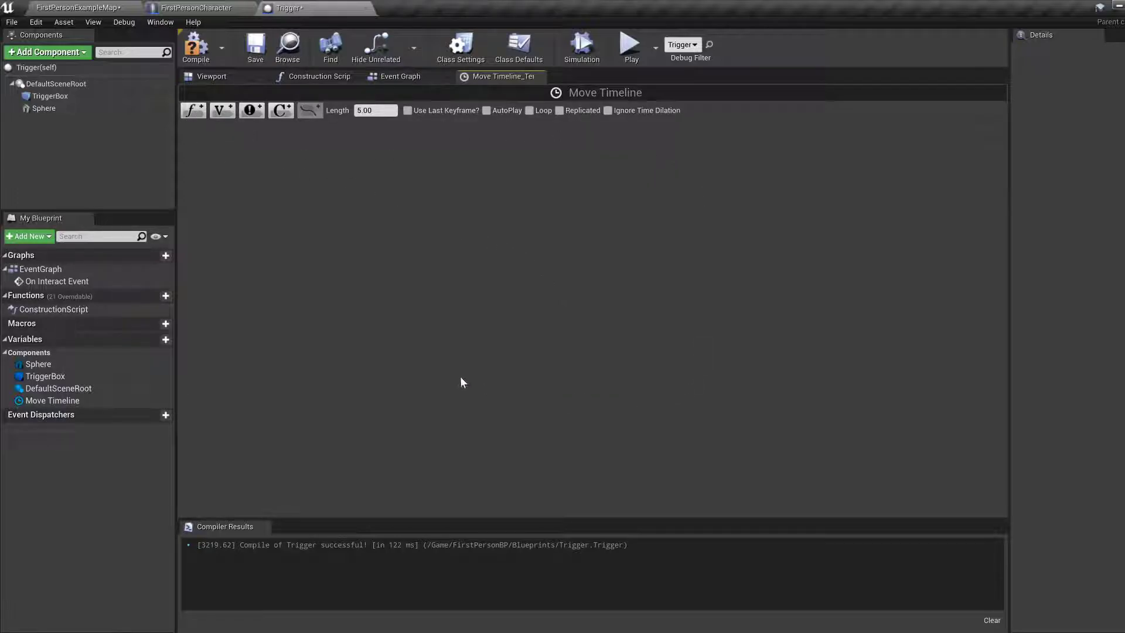
mouse_move(397, 208)
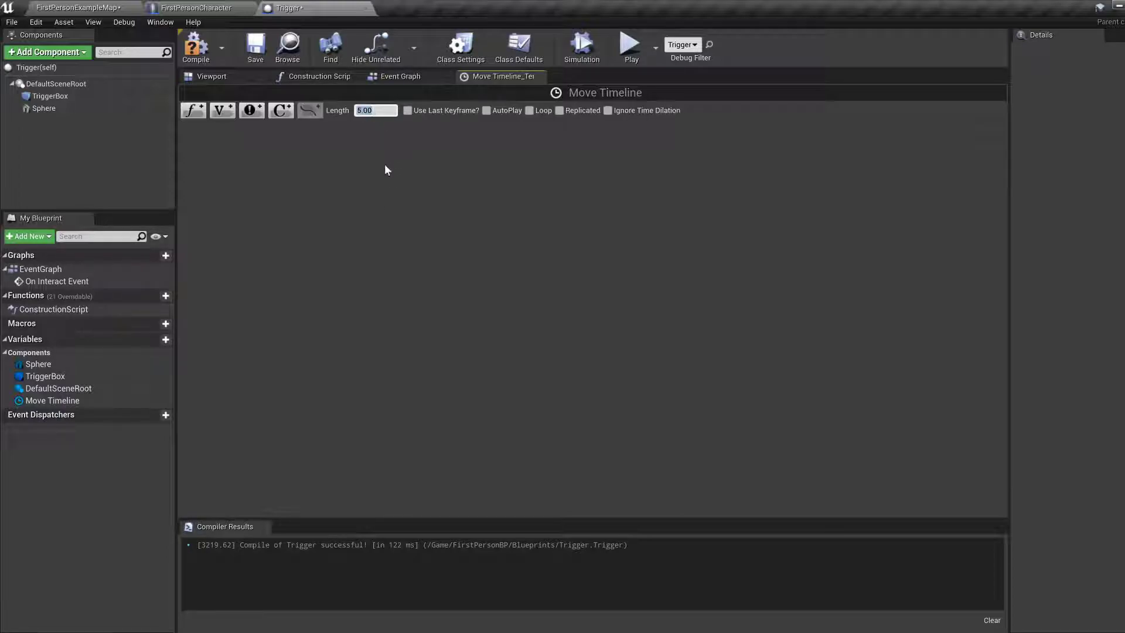
Set Move Timeline's length to 2 seconds and add a float track named Ratio
type("2")
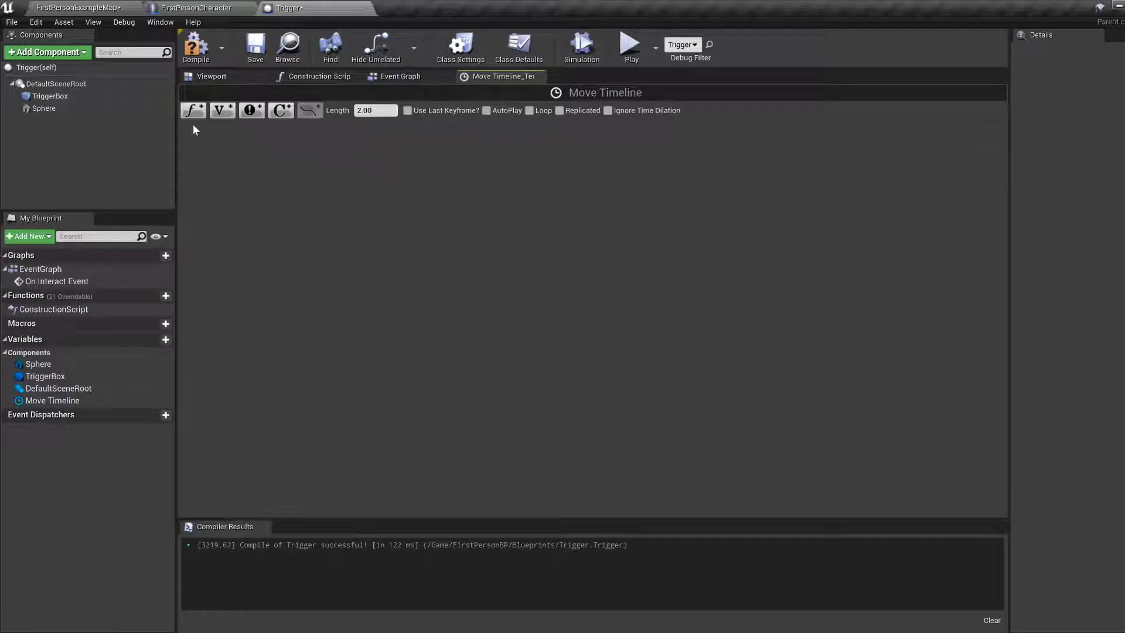
left_click(193, 110)
type("R")
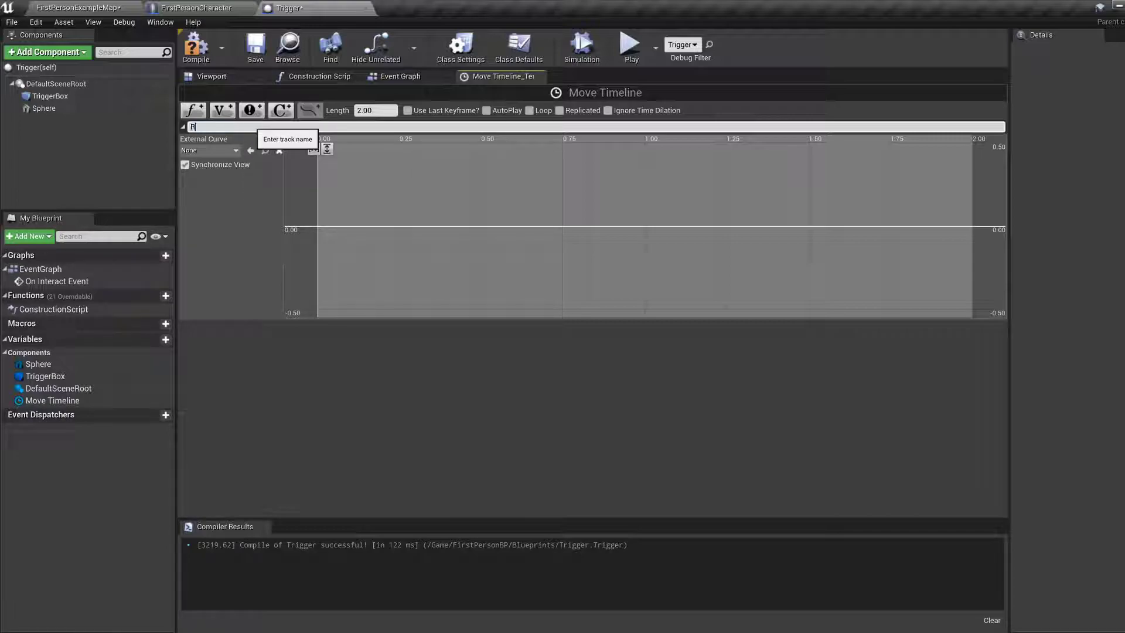
type("atio")
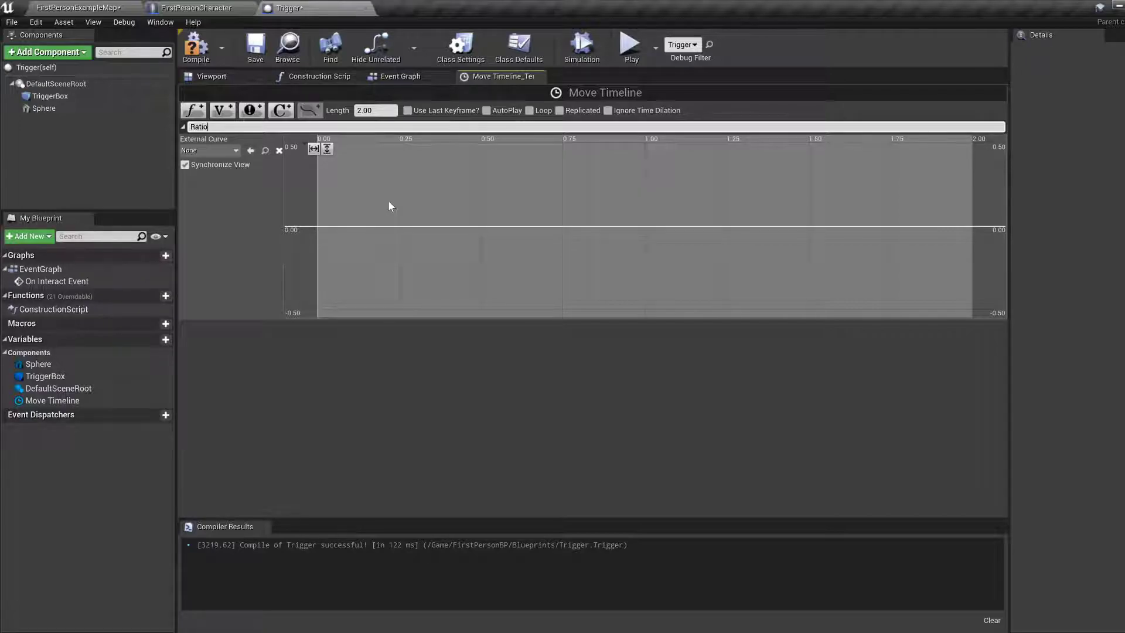
mouse_move(317, 230)
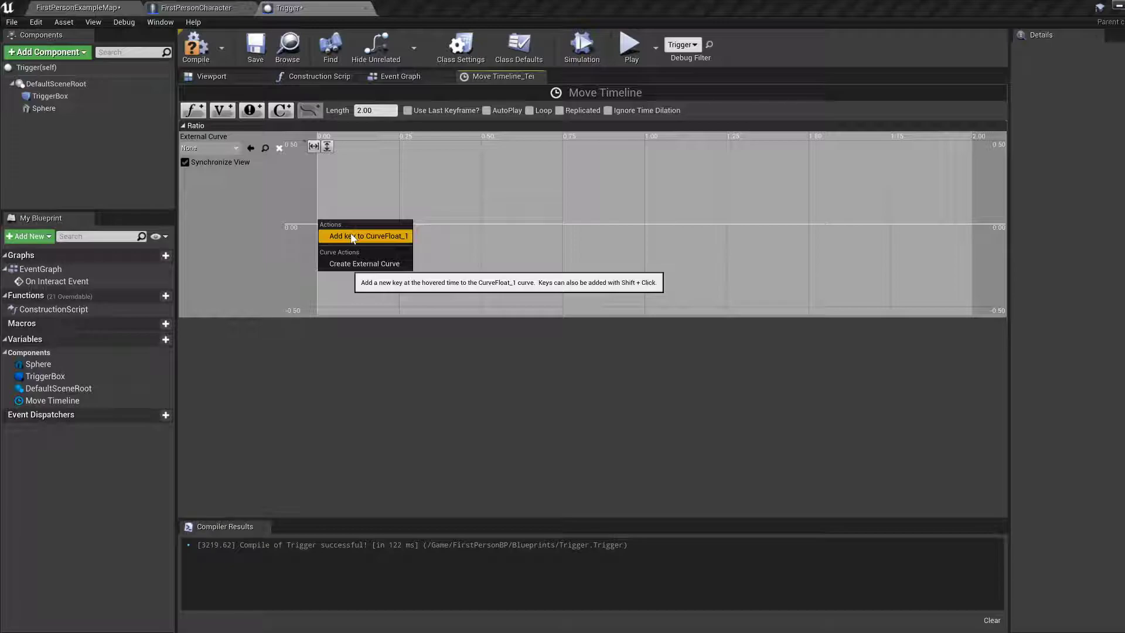
Key the Ratio curve at 0, plus a key at time 2.0 with value 1.0
left_click(366, 236)
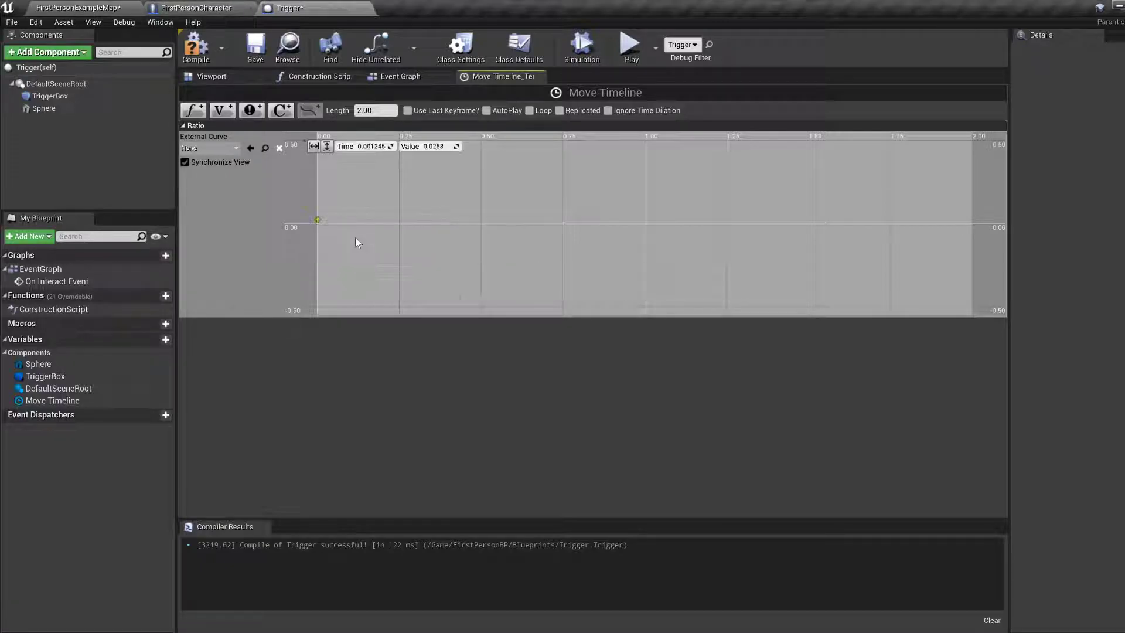
left_click(317, 219)
type("0")
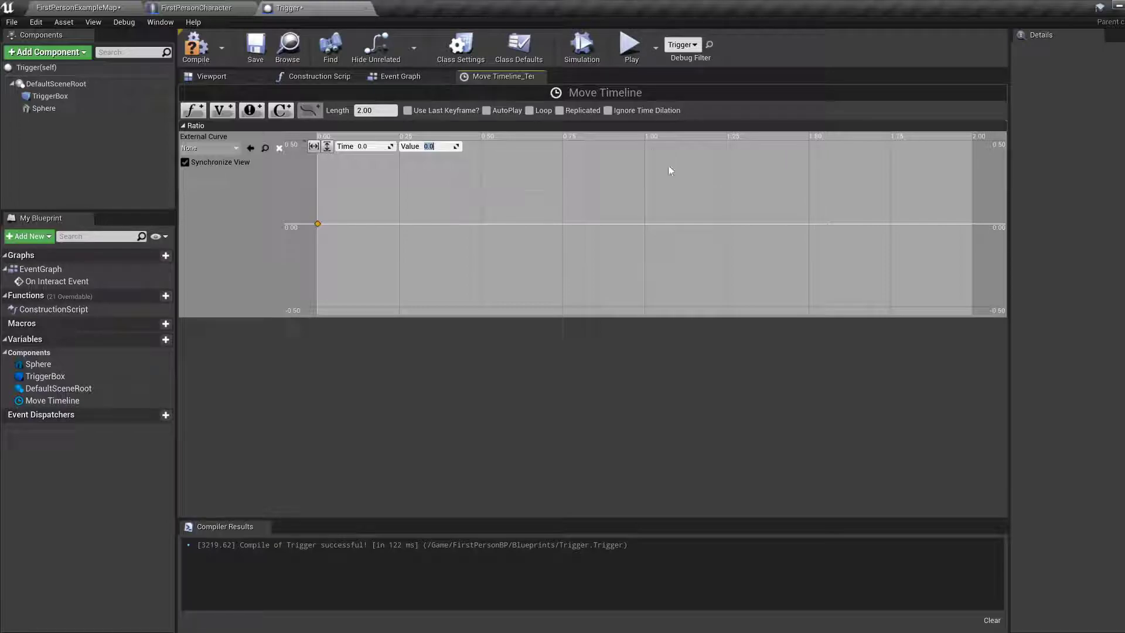
mouse_move(825, 209)
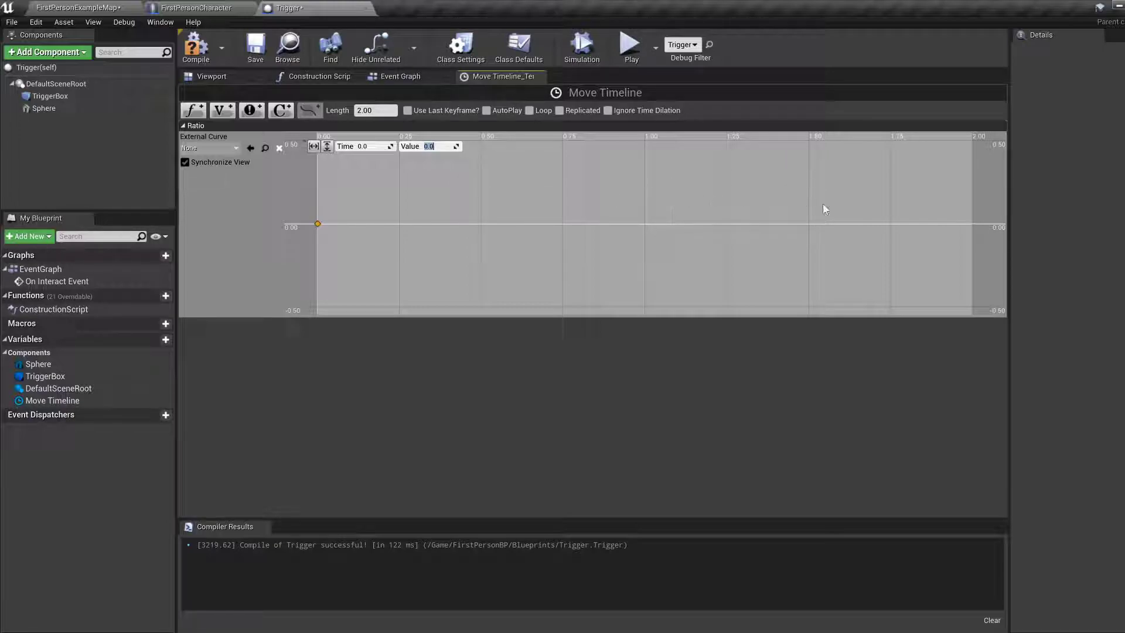
mouse_move(971, 228)
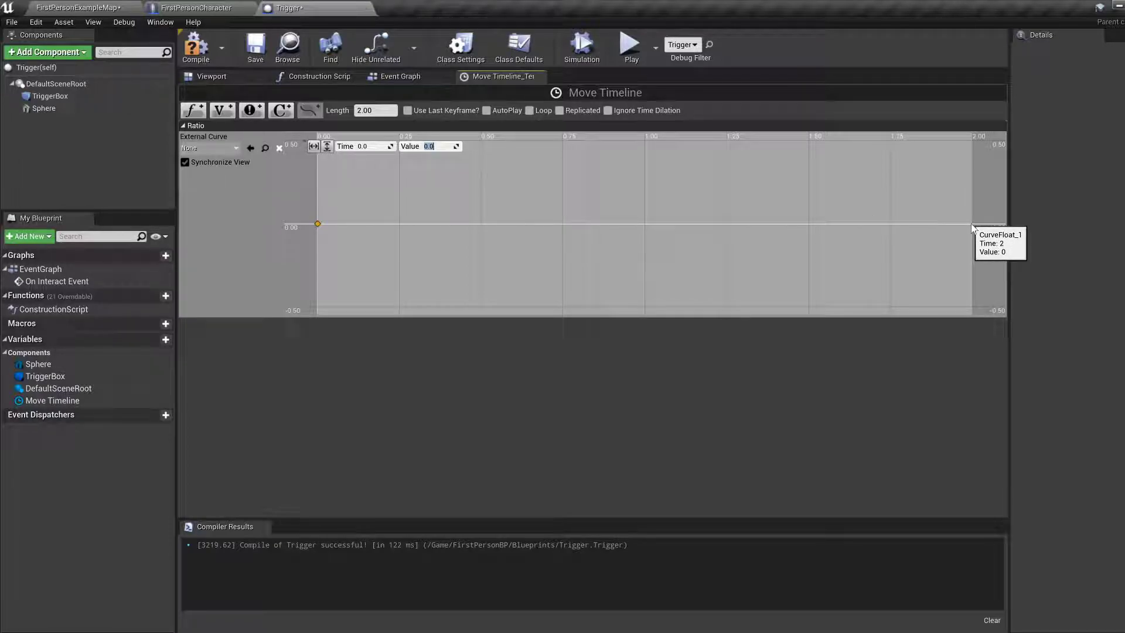
right_click(974, 228)
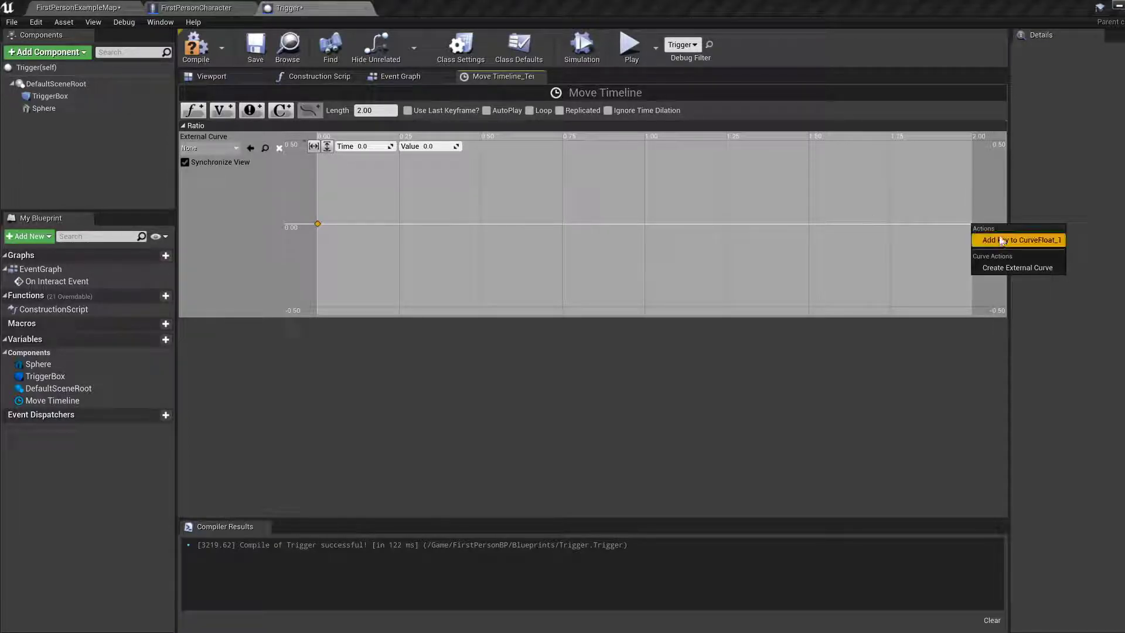
left_click(1018, 240)
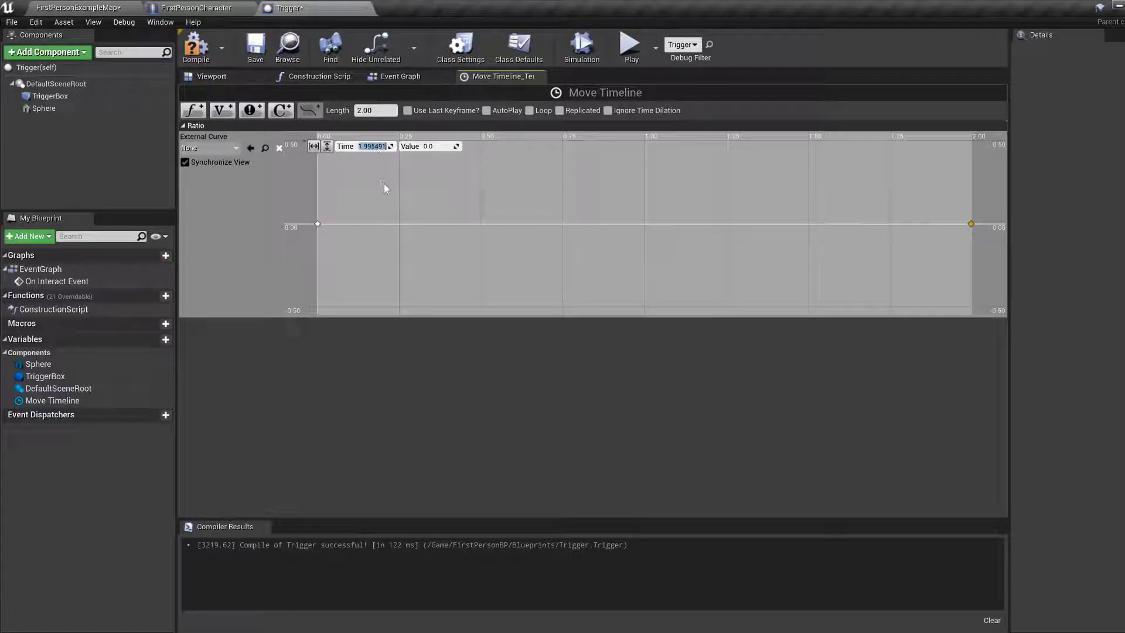
type("2.0")
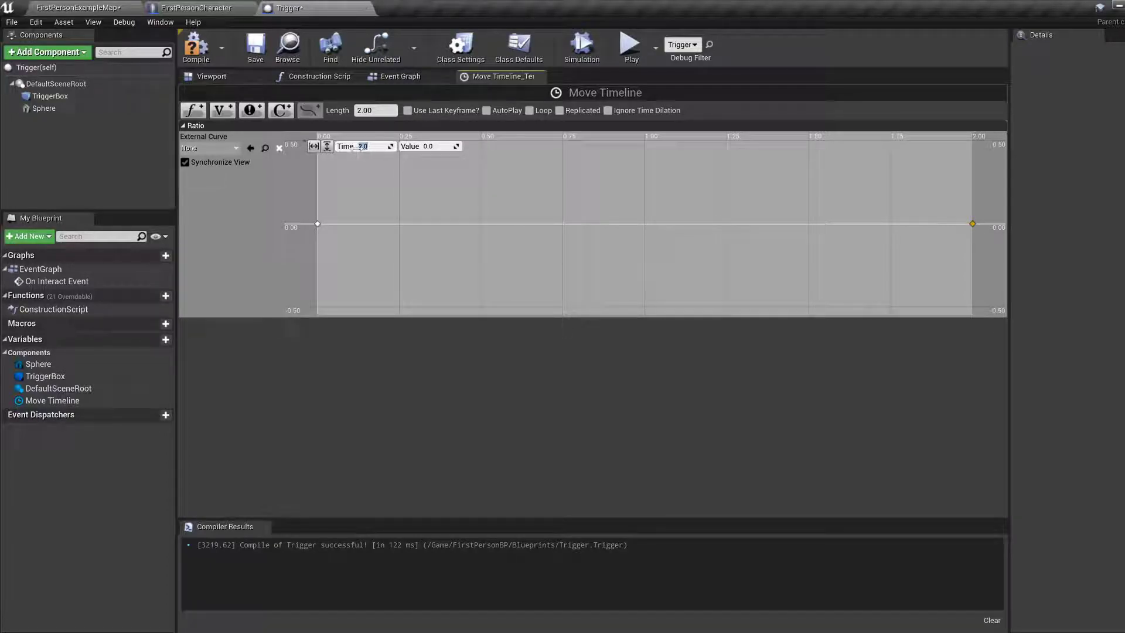
left_click(431, 146)
type("1")
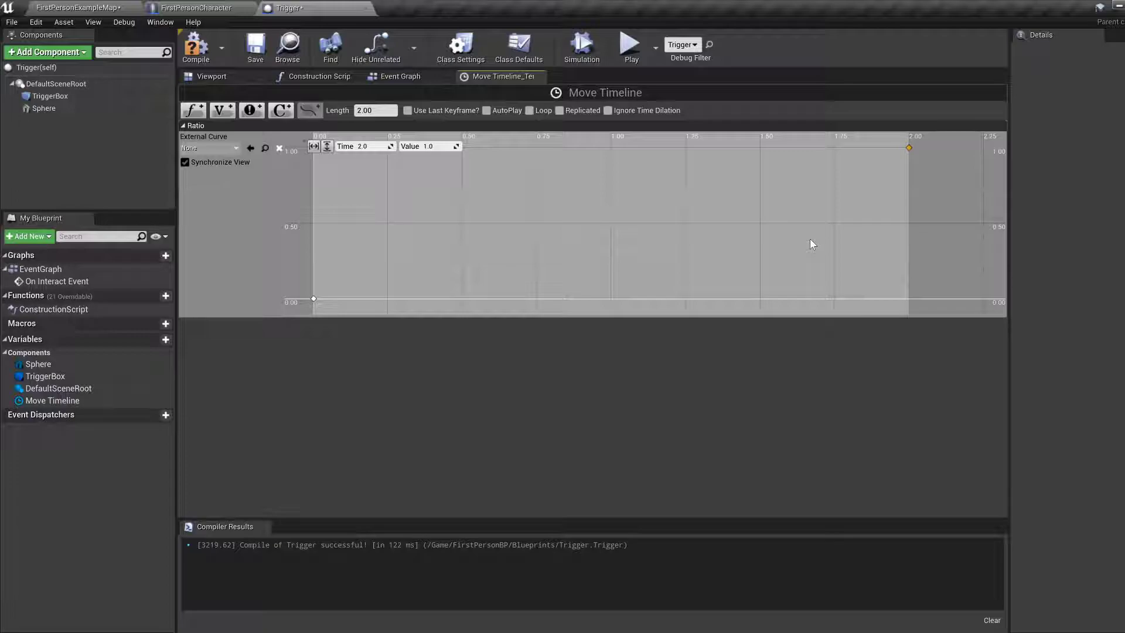
mouse_move(652, 269)
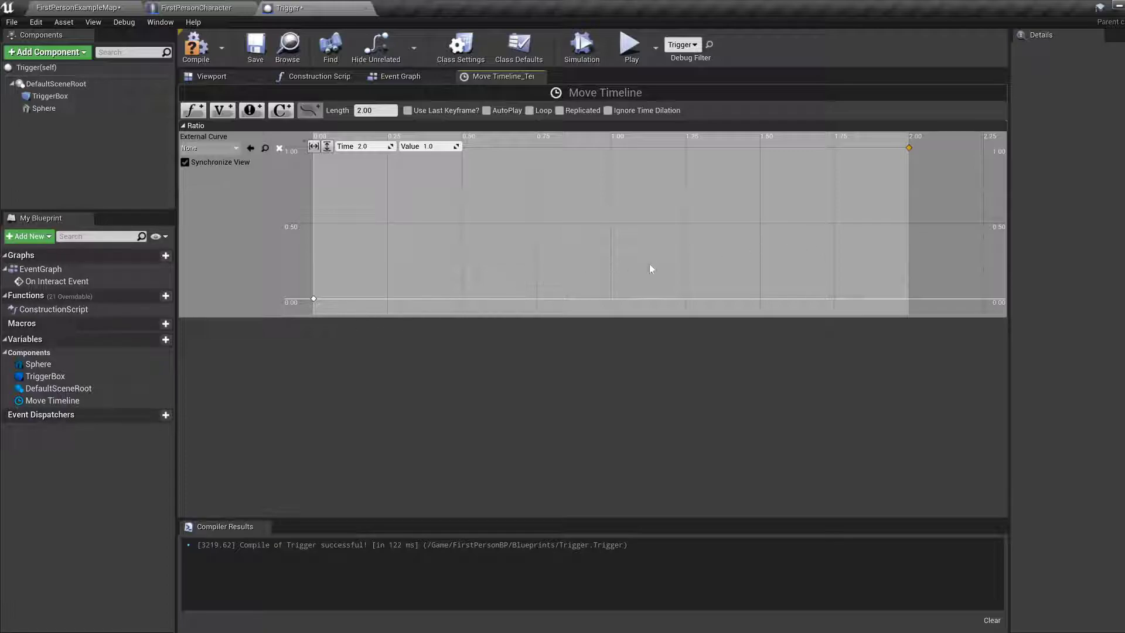
mouse_move(841, 280)
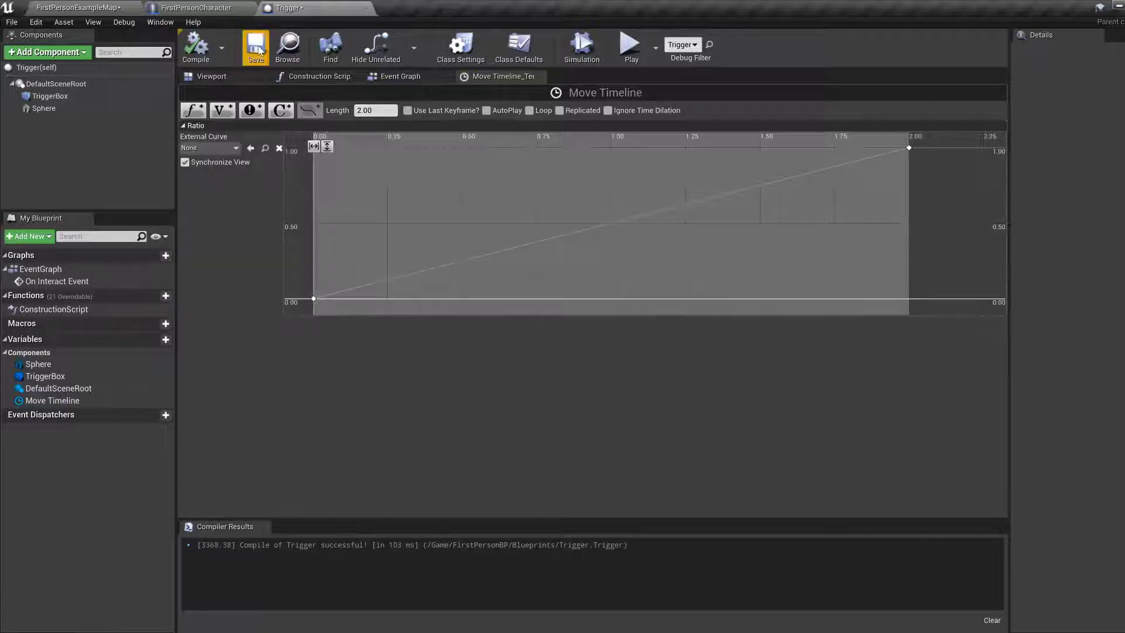
Save, then add an AddActorLocalOffset node driven by Move Timeline's Update output
left_click(255, 46)
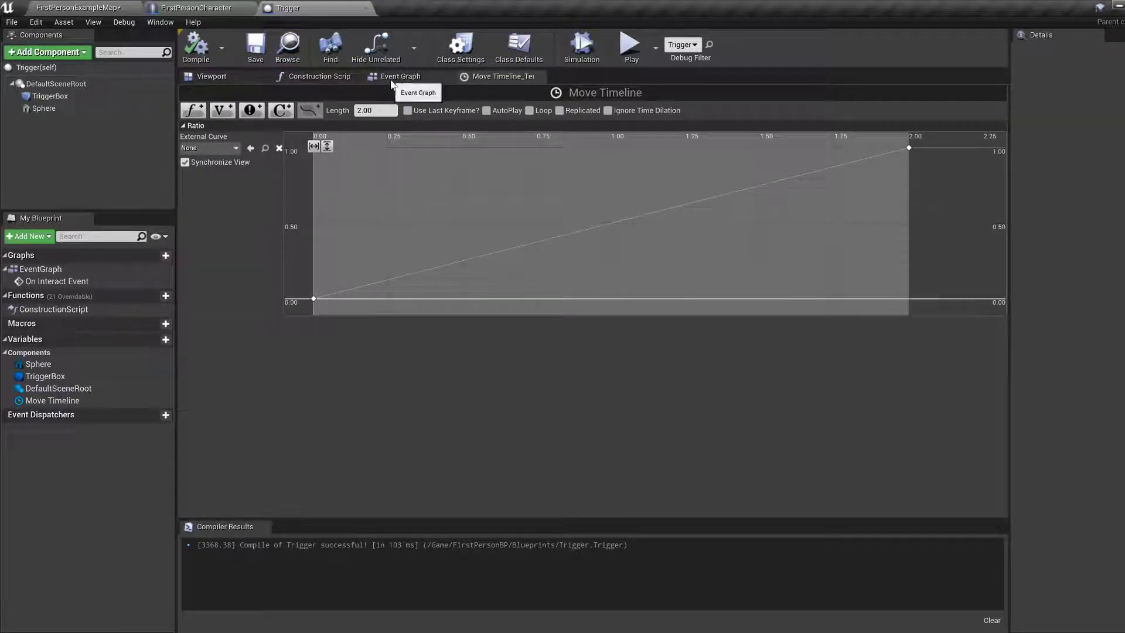
left_click(401, 76)
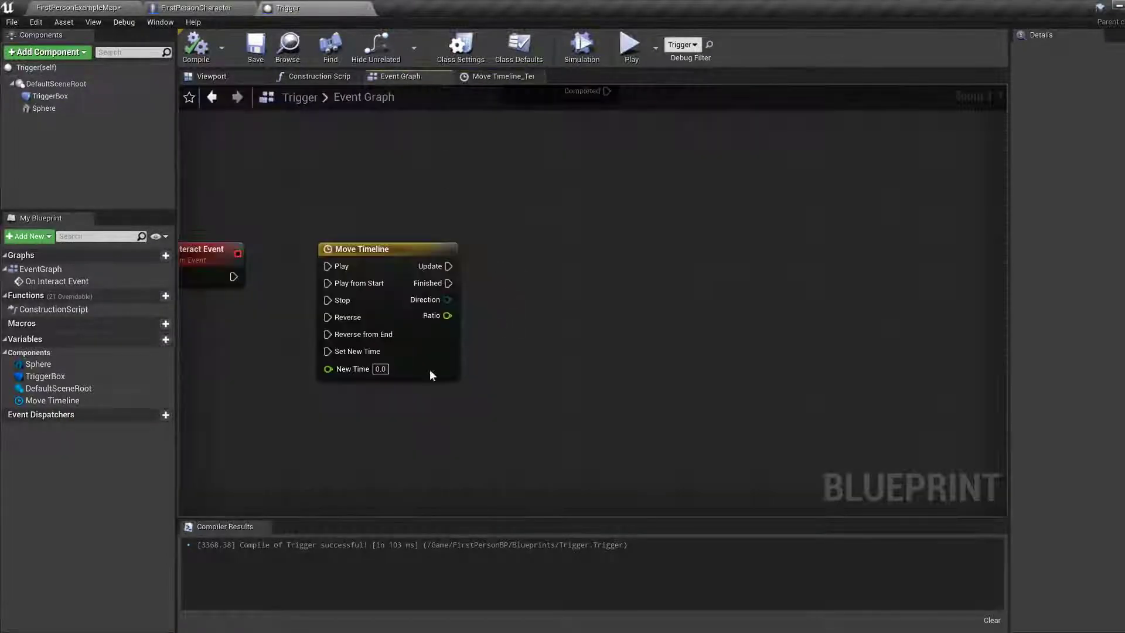
mouse_move(436, 316)
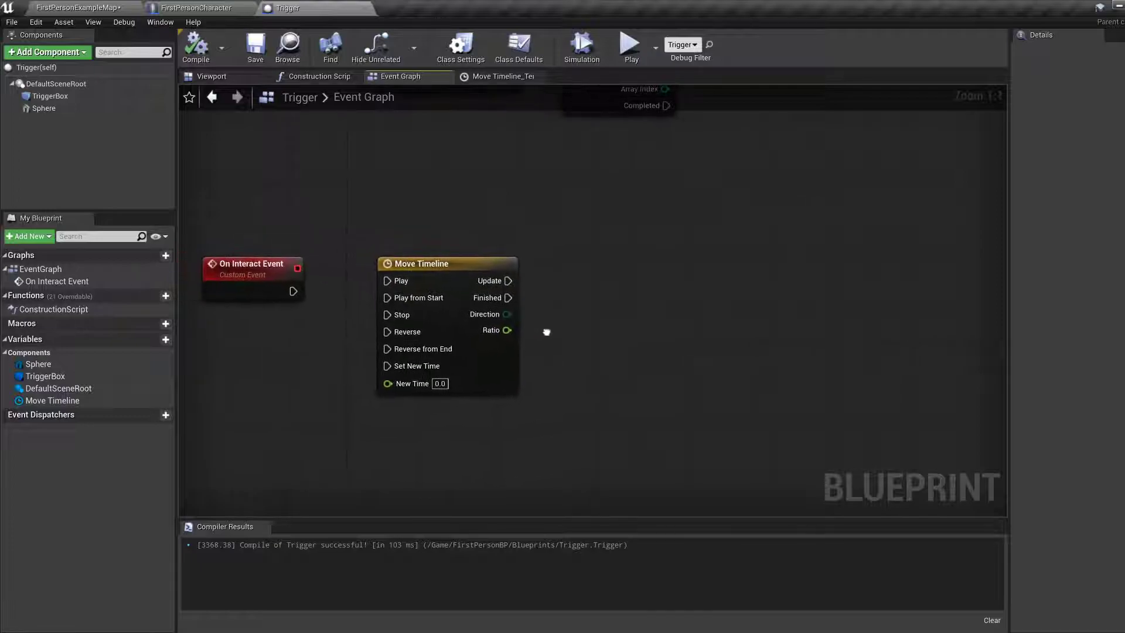
mouse_move(507, 330)
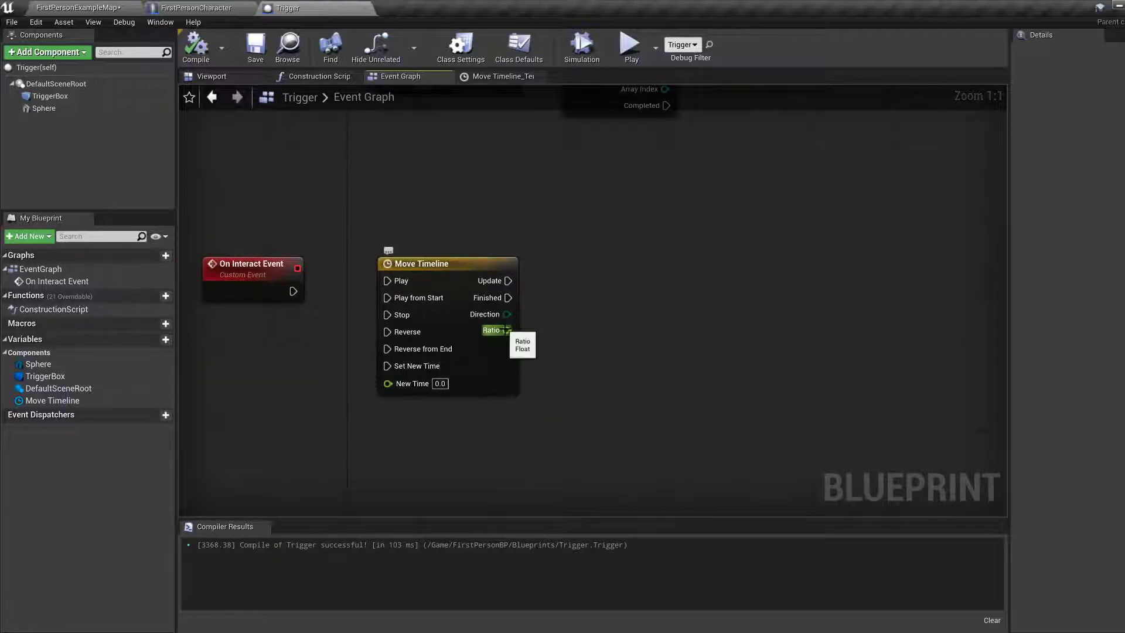
left_click_drag(509, 281, 570, 285)
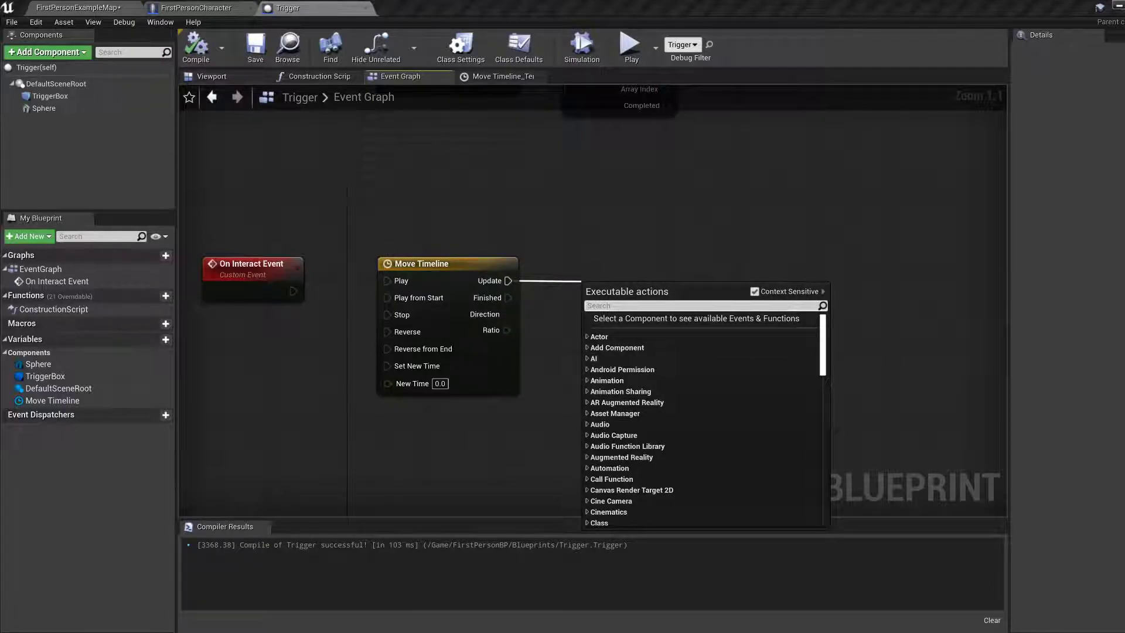
type("add local o")
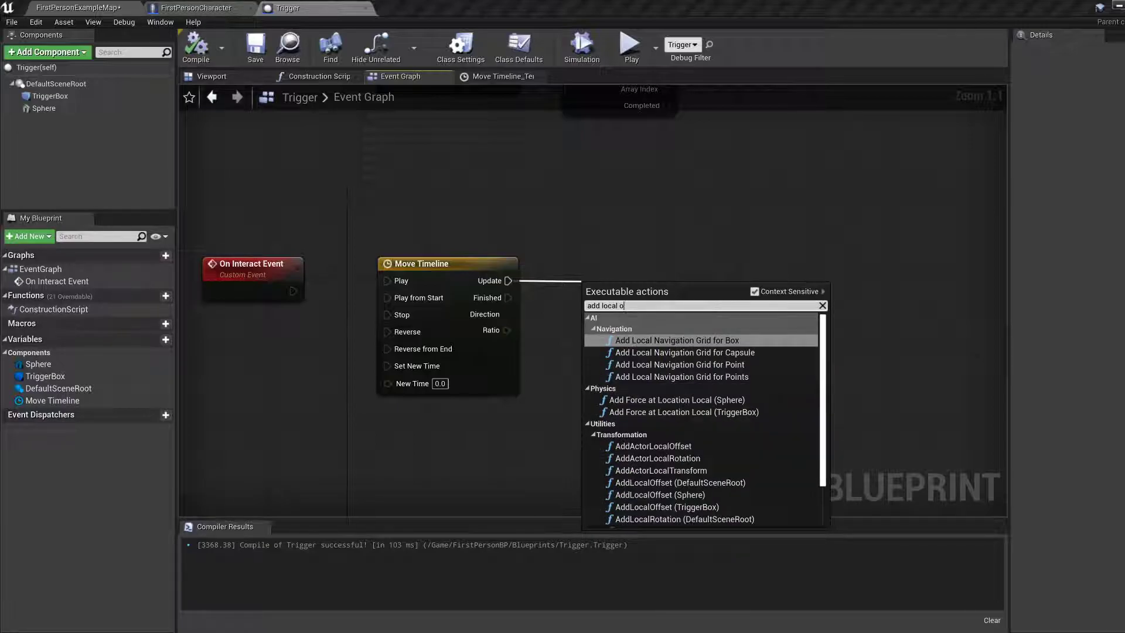
mouse_move(675, 446)
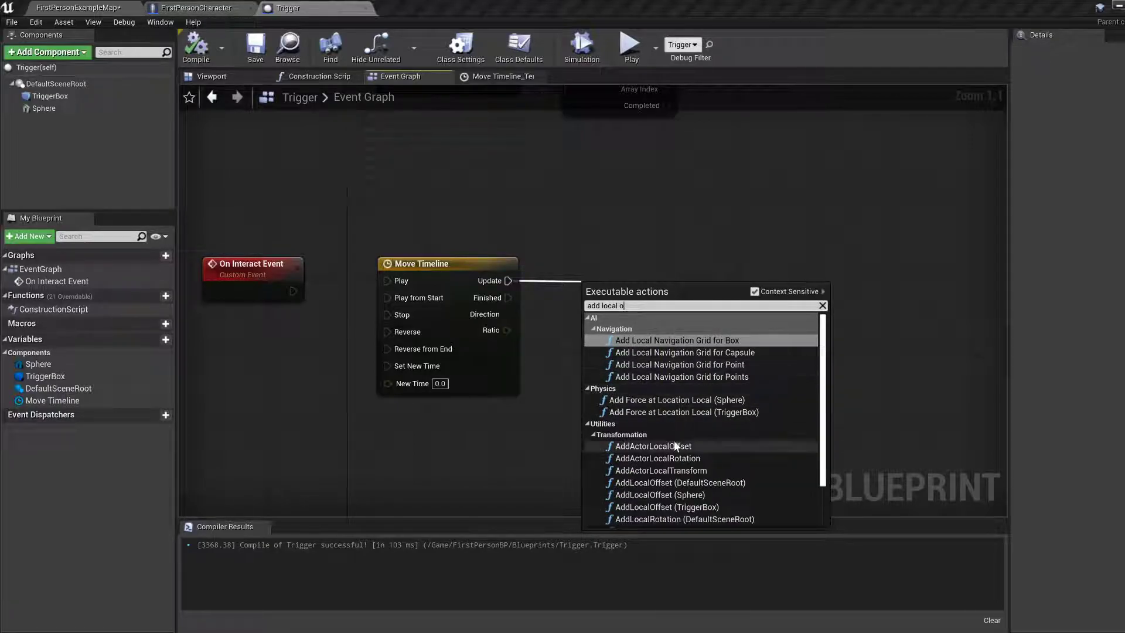
left_click(653, 446)
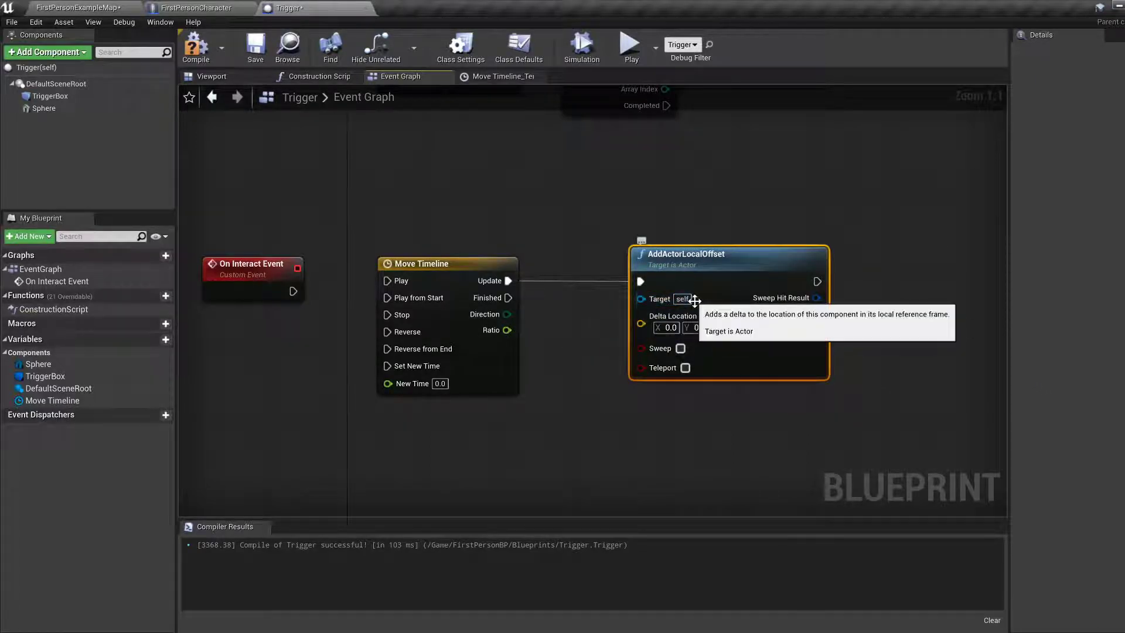
Split Delta Location and drive its X with Ratio multiplied by 3.0
right_click(641, 324)
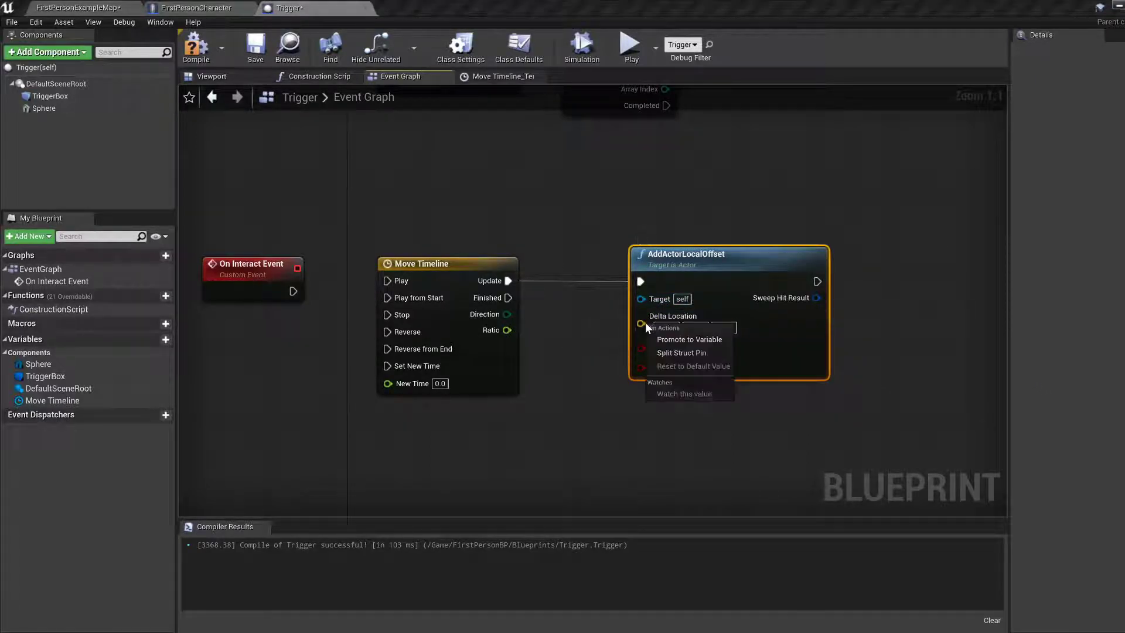
mouse_move(681, 353)
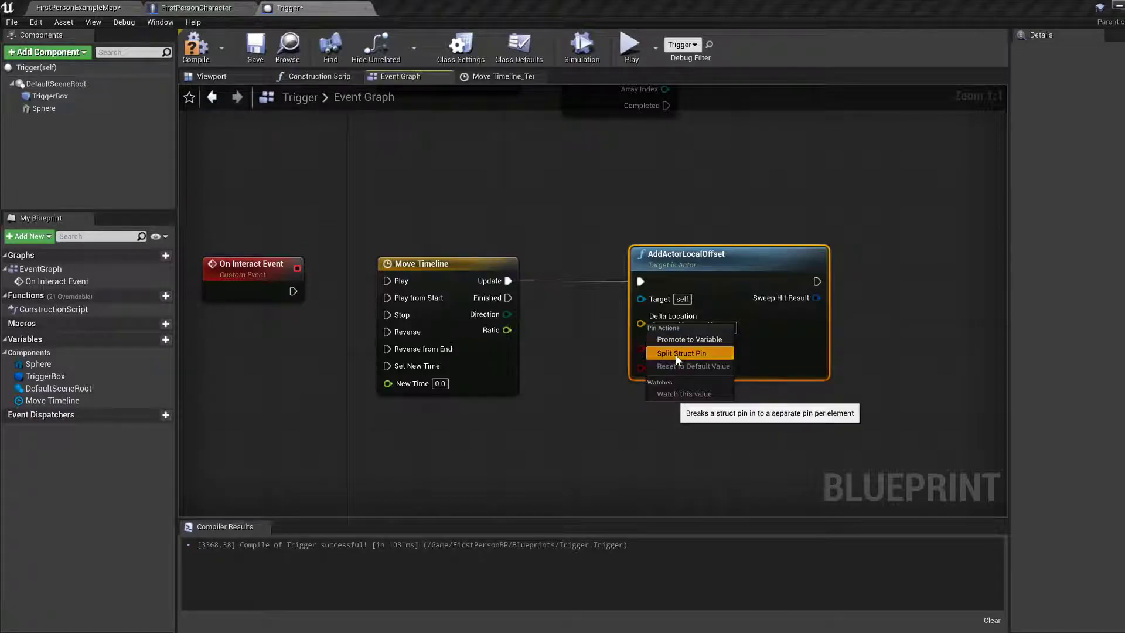
left_click(681, 353)
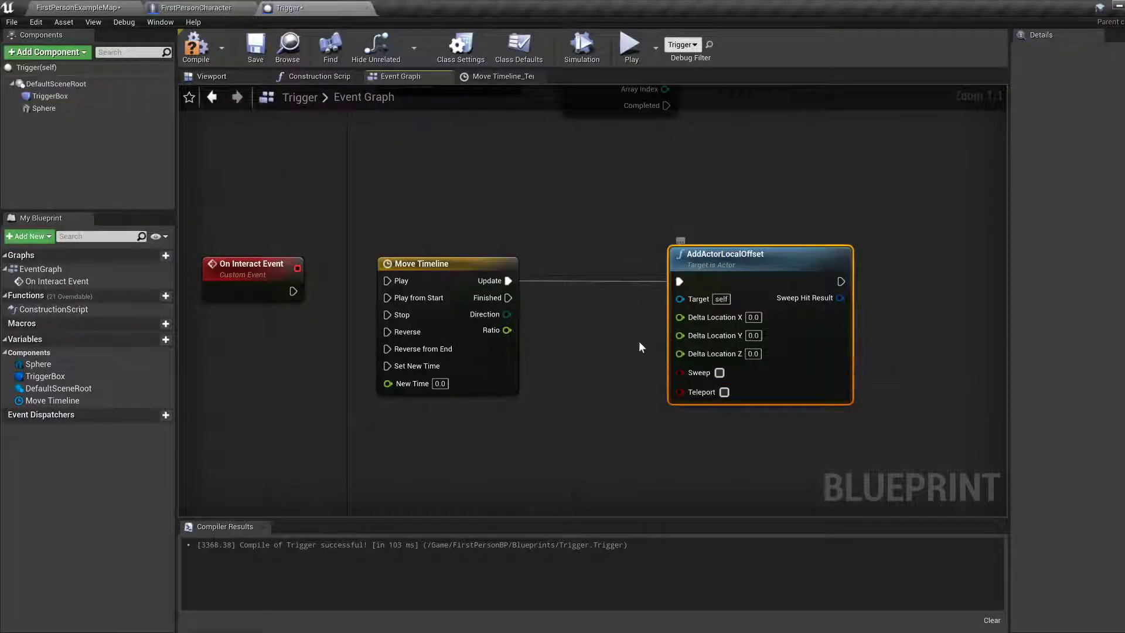
mouse_move(507, 330)
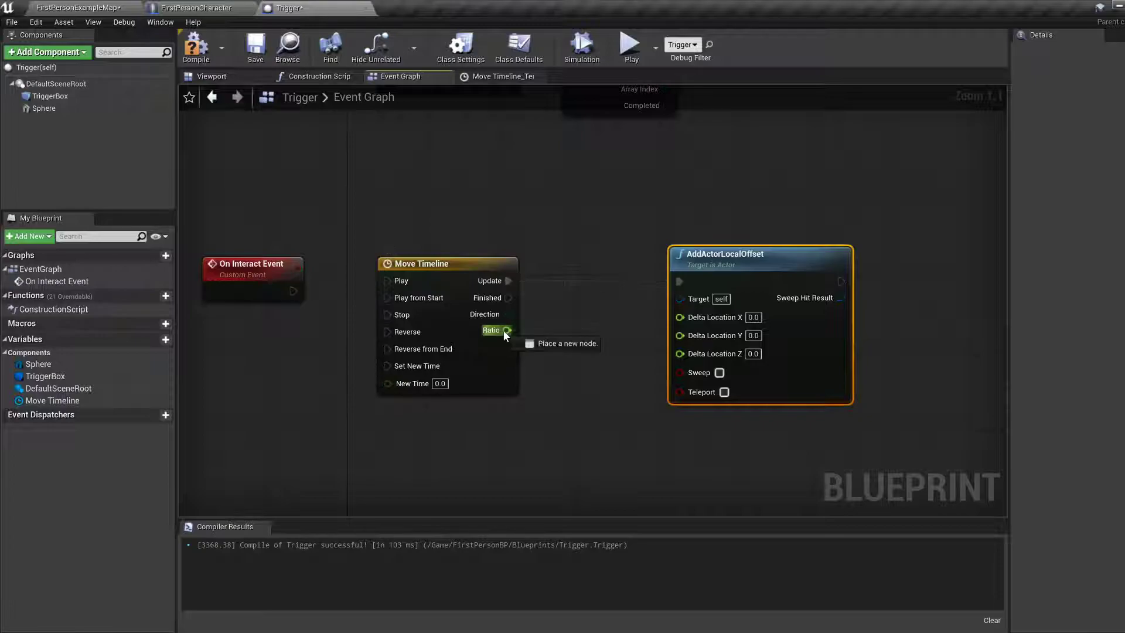
left_click_drag(508, 330, 560, 345)
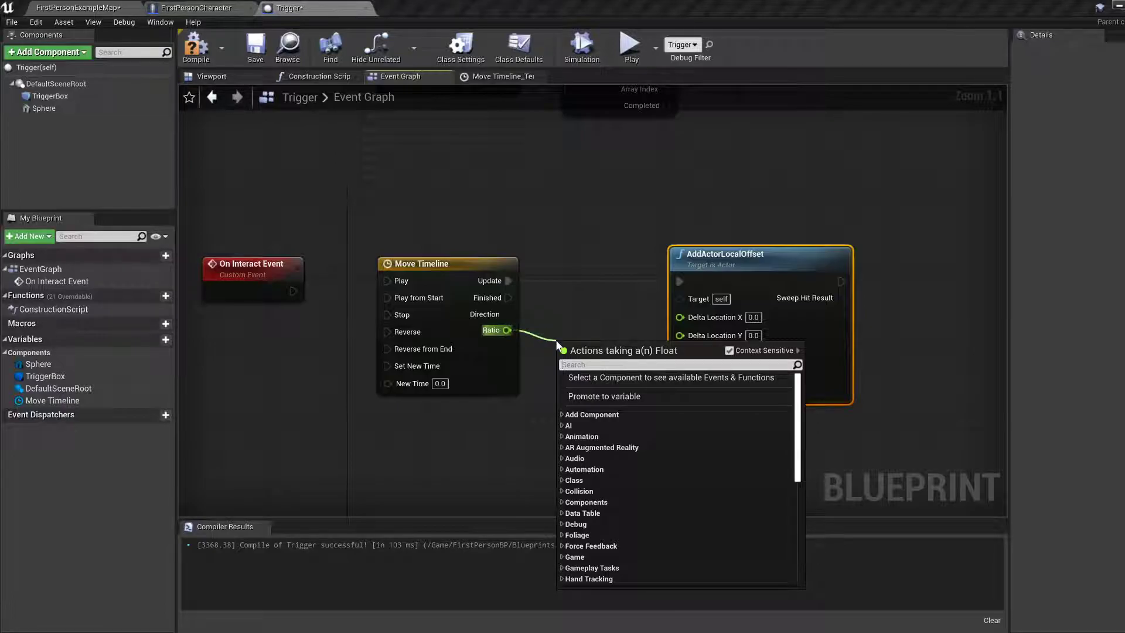
type("multi")
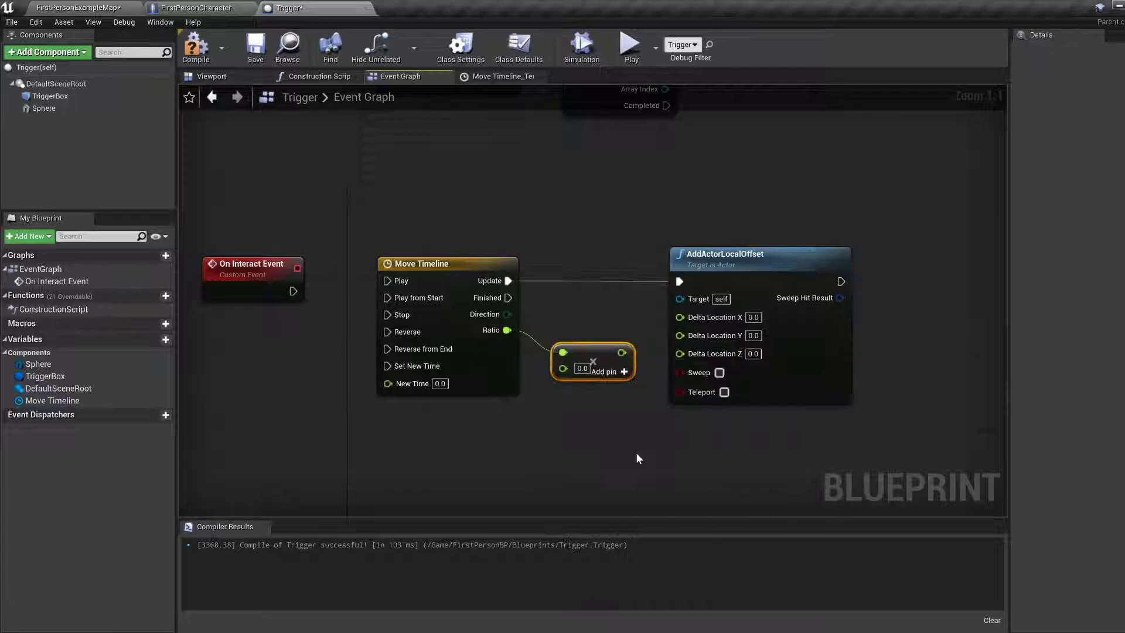
left_click(582, 368)
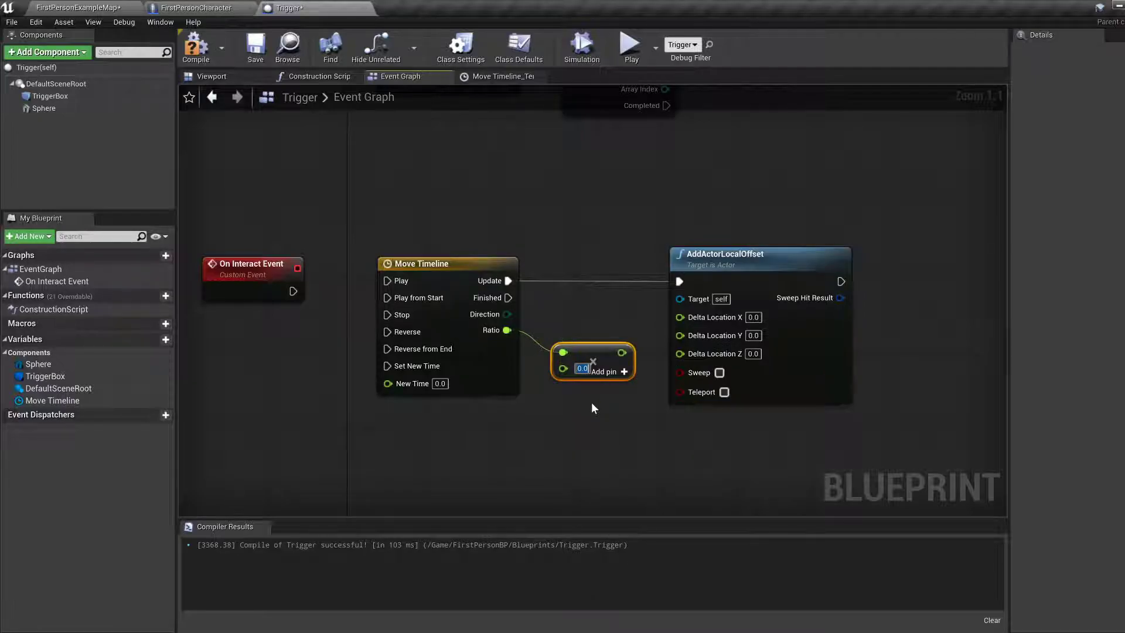
type("3.0")
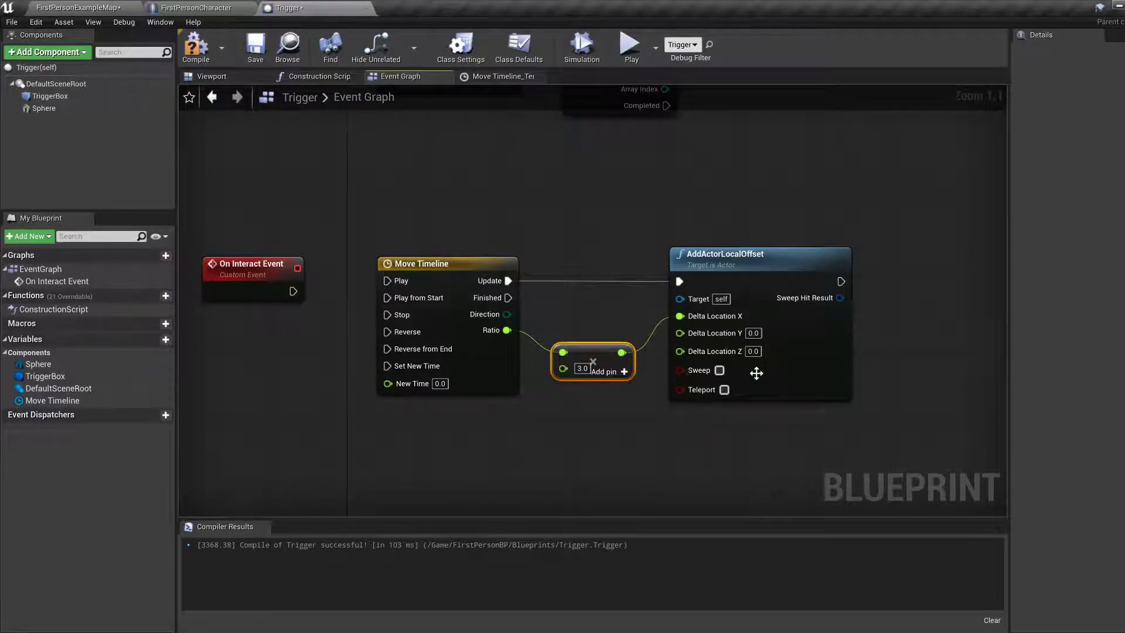
mouse_move(195, 46)
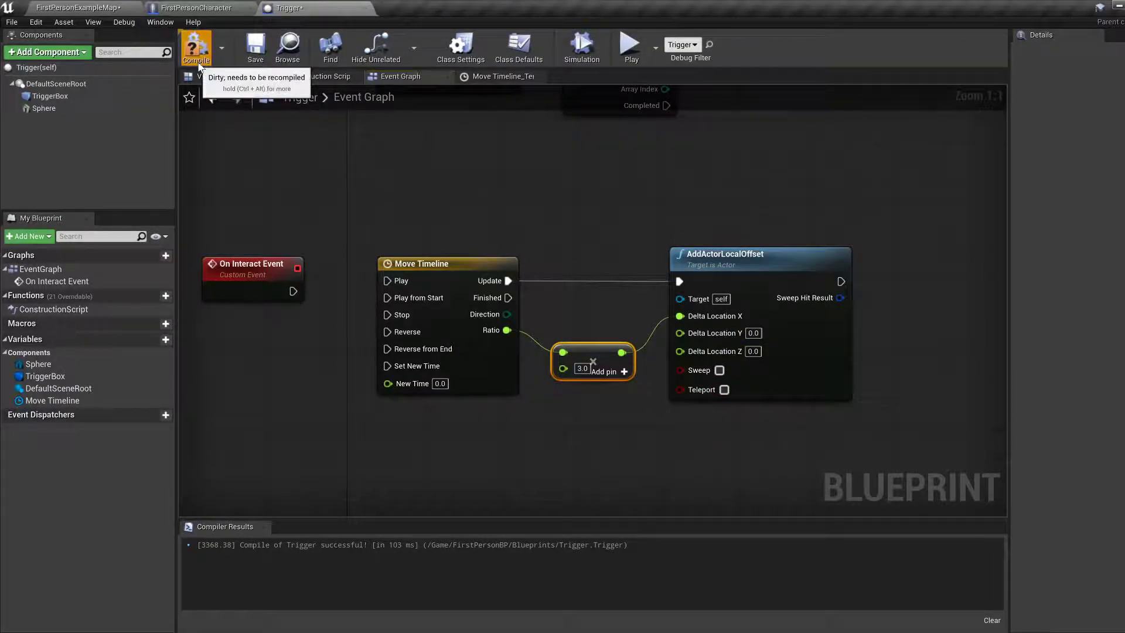
Compile the Trigger blueprint and bring the level editor back to the front
left_click(196, 46)
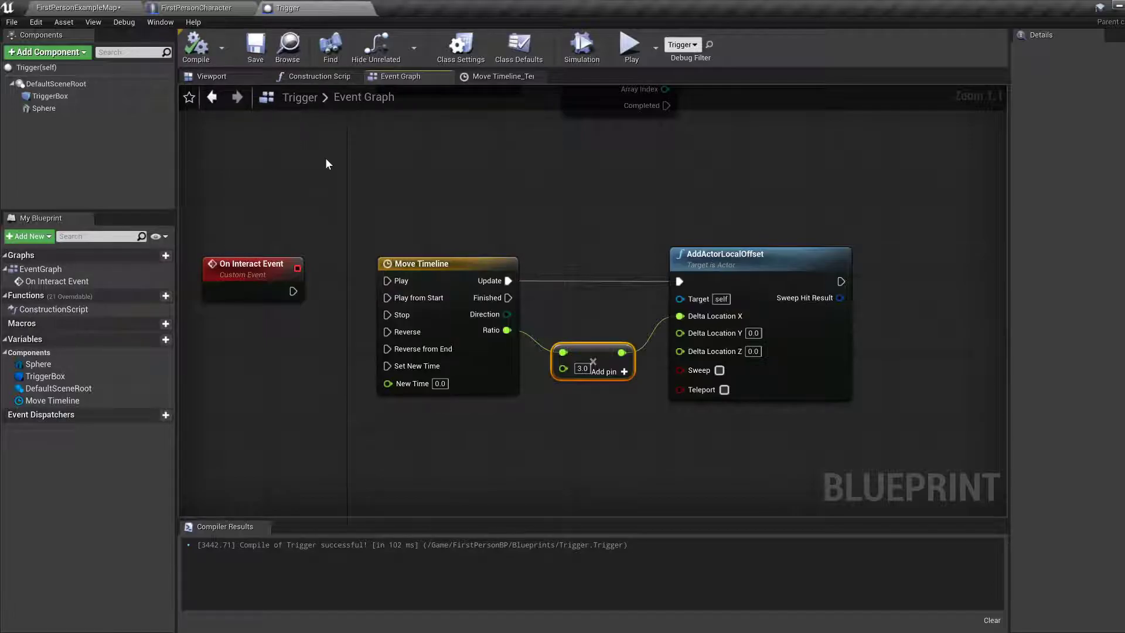
mouse_move(292, 291)
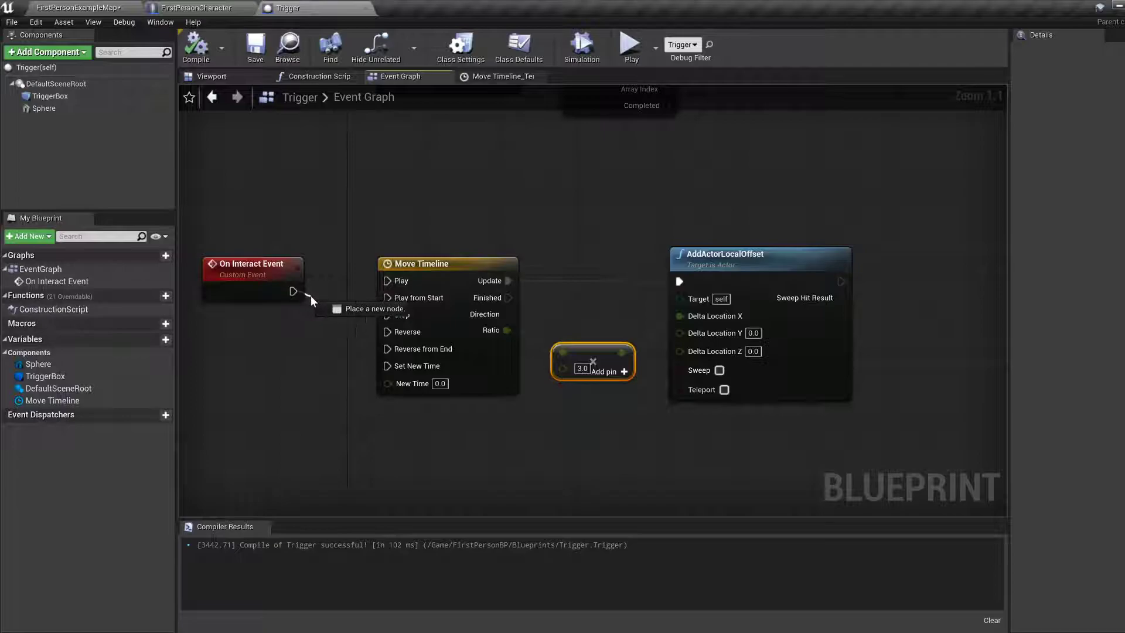
left_click(197, 44)
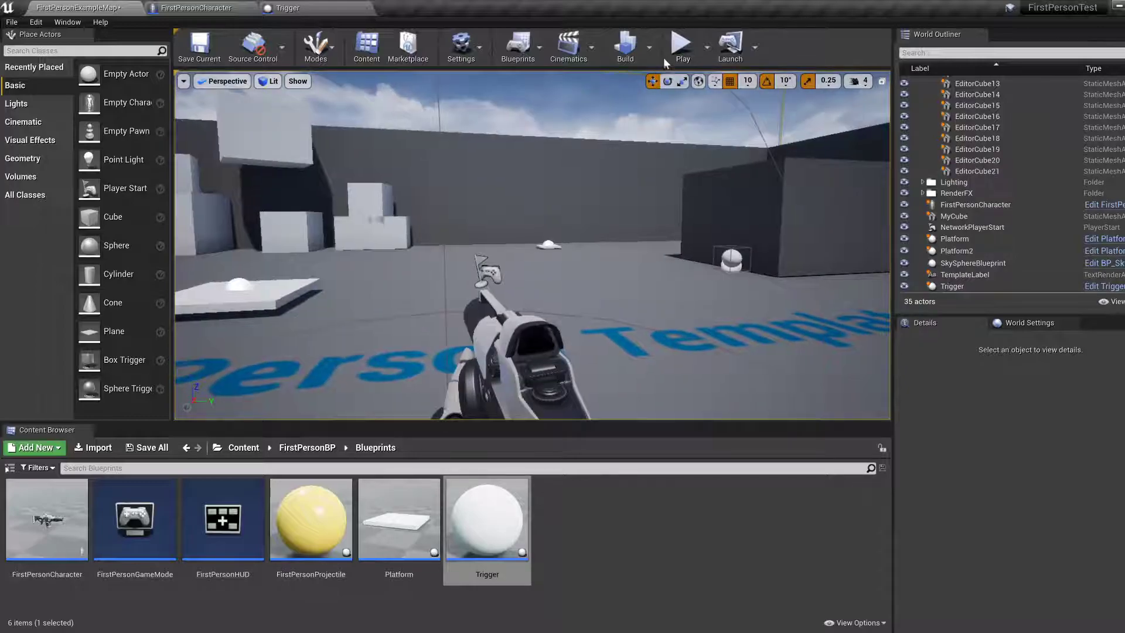
Return to the Trigger blueprint, where On Interact Event triggers Play from Start
left_click(679, 42)
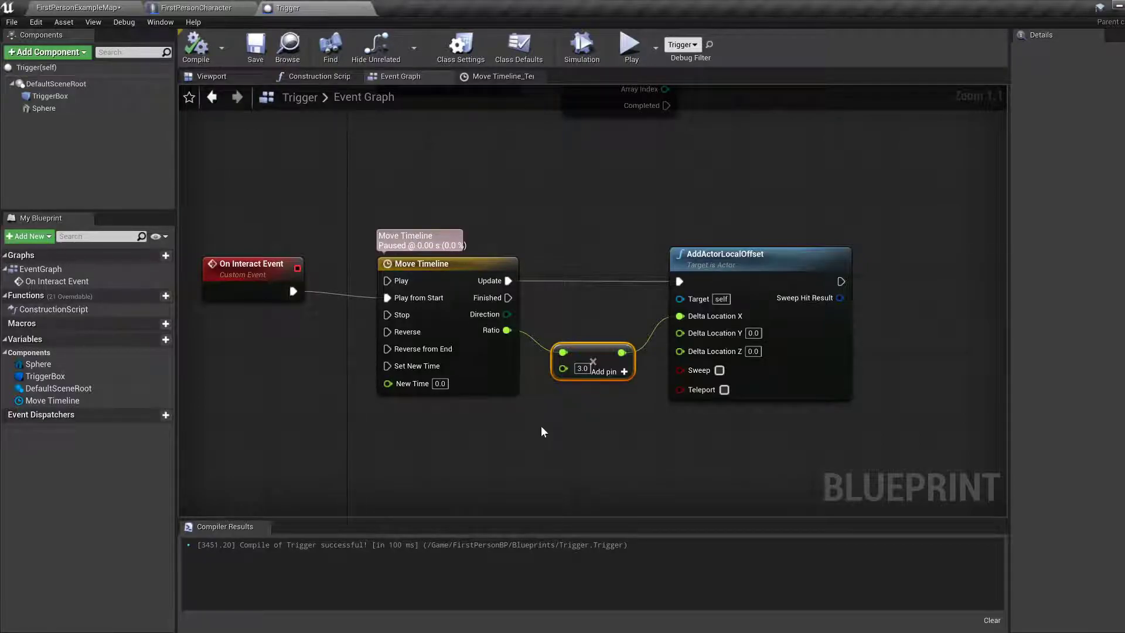
mouse_move(512, 341)
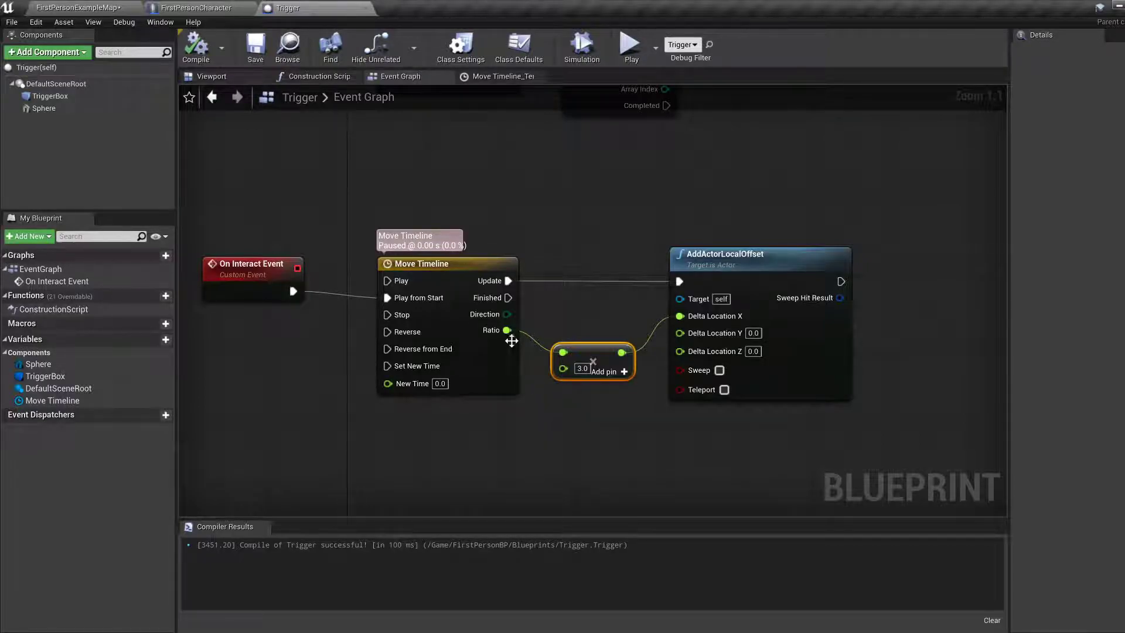